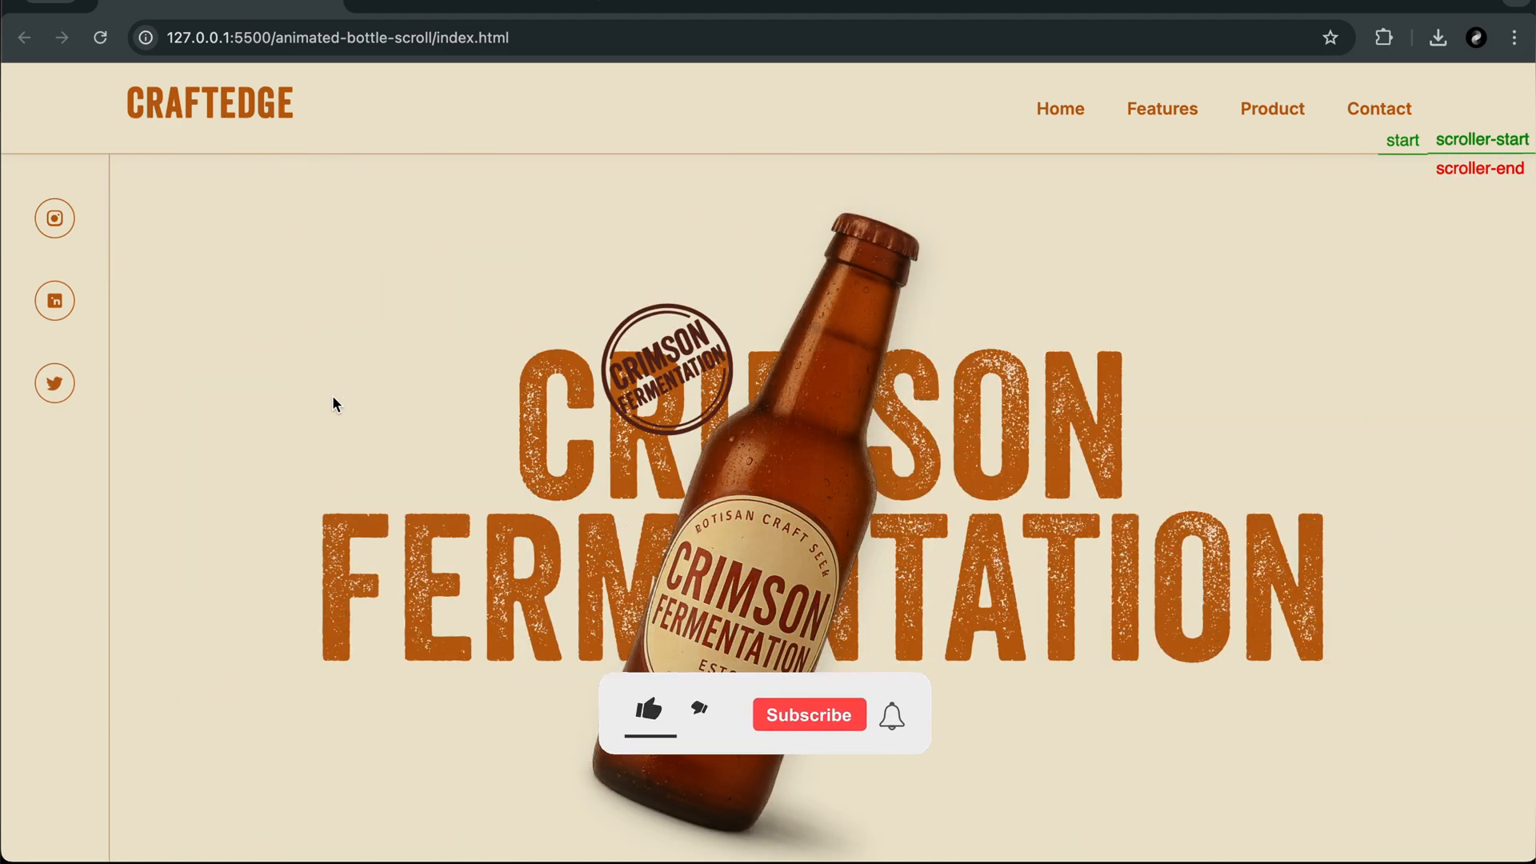
Step: Scroll to the end of main.js and add a DOMContentLoaded window listener
{"action": "scroll", "scroll_direction": "down", "scroll_amount": 3}
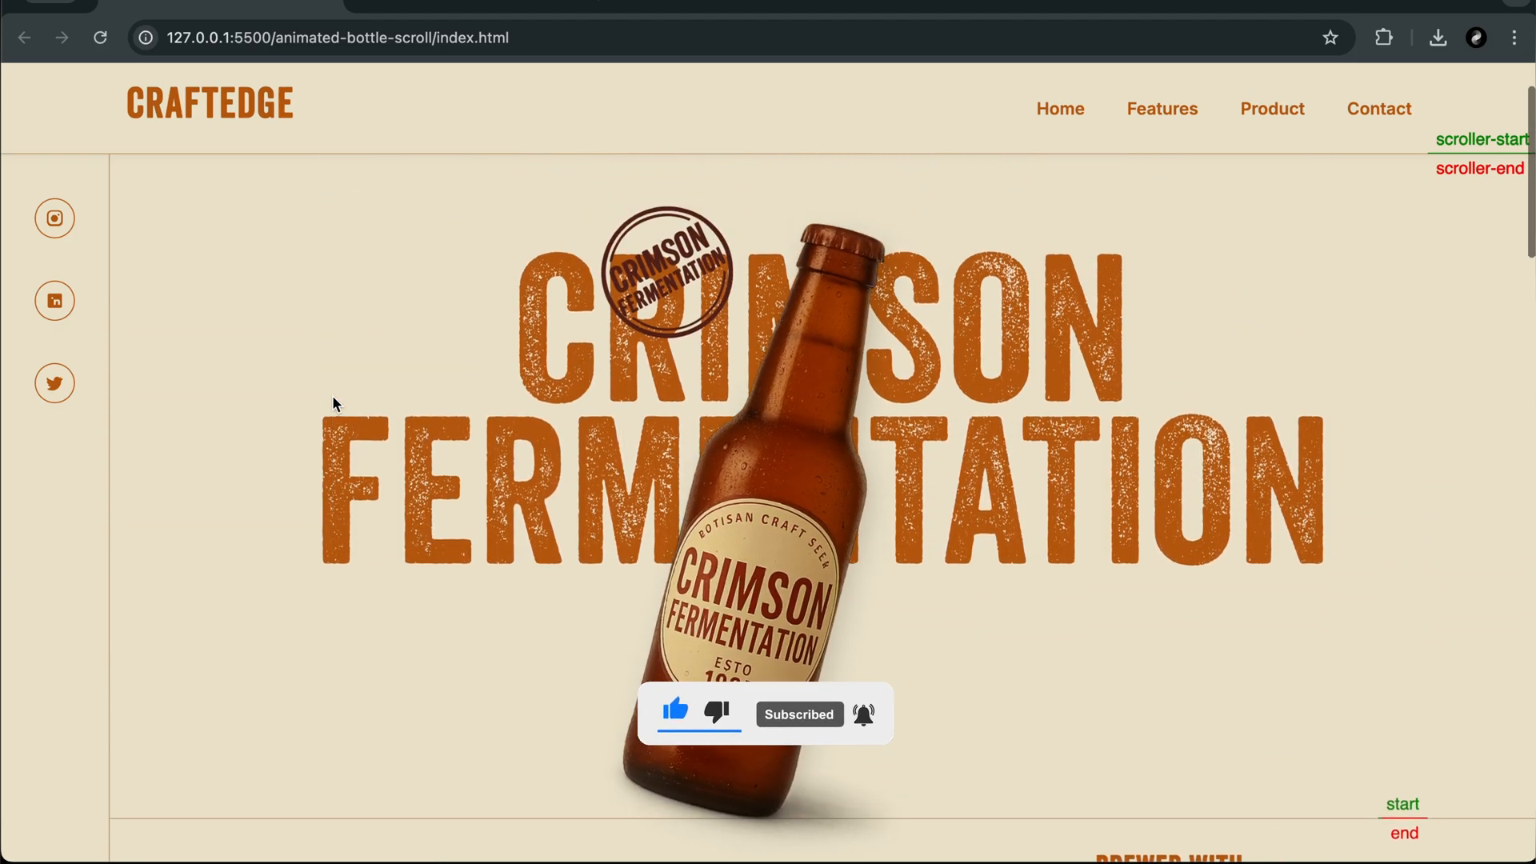
{"action": "scroll", "scroll_direction": "down", "scroll_amount": 3}
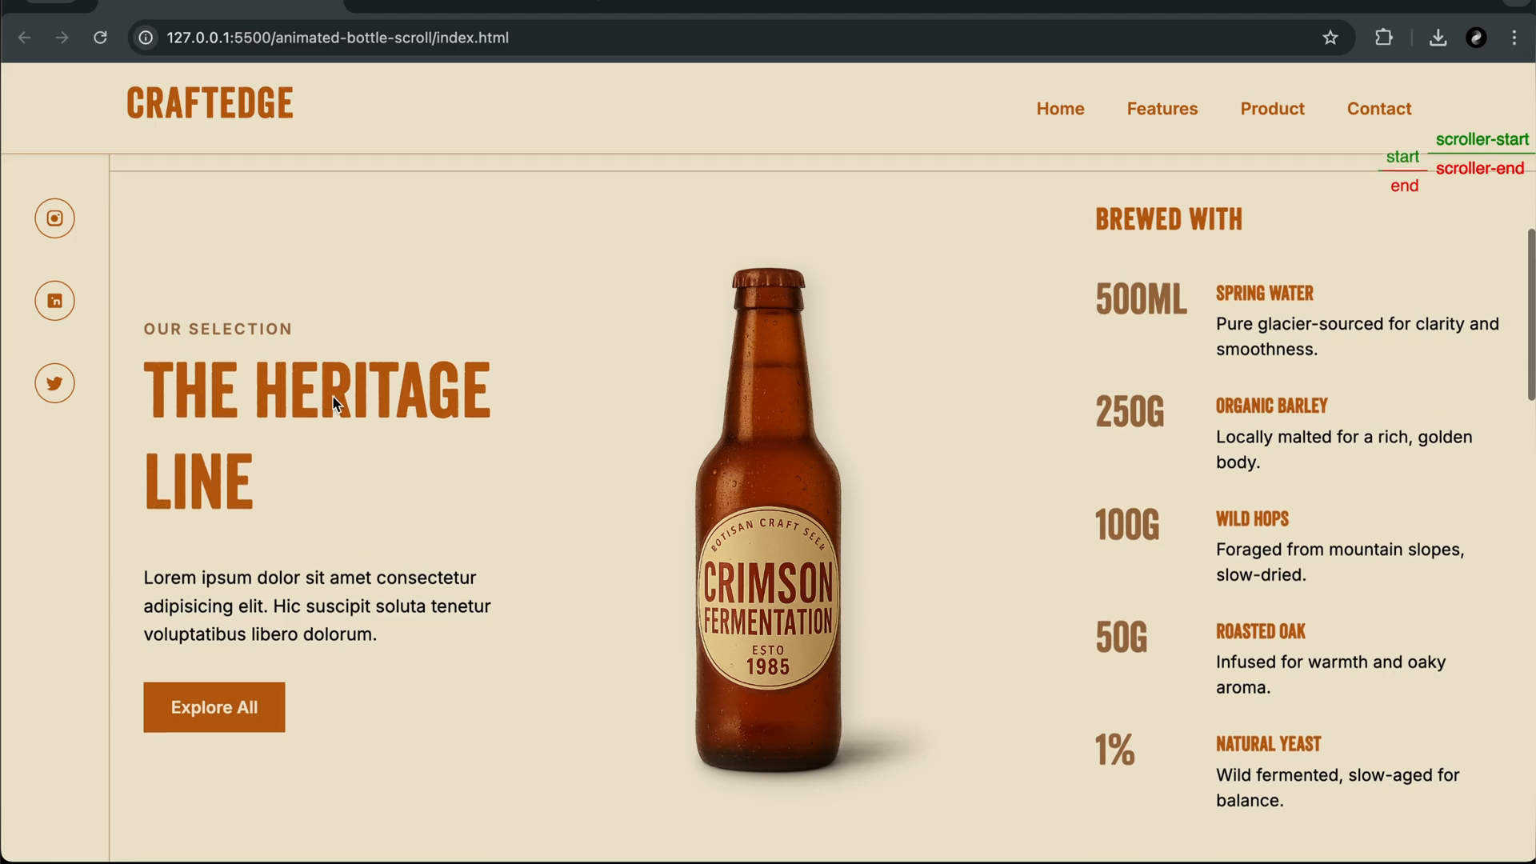
{"action": "scroll", "scroll_direction": "down", "scroll_amount": 3}
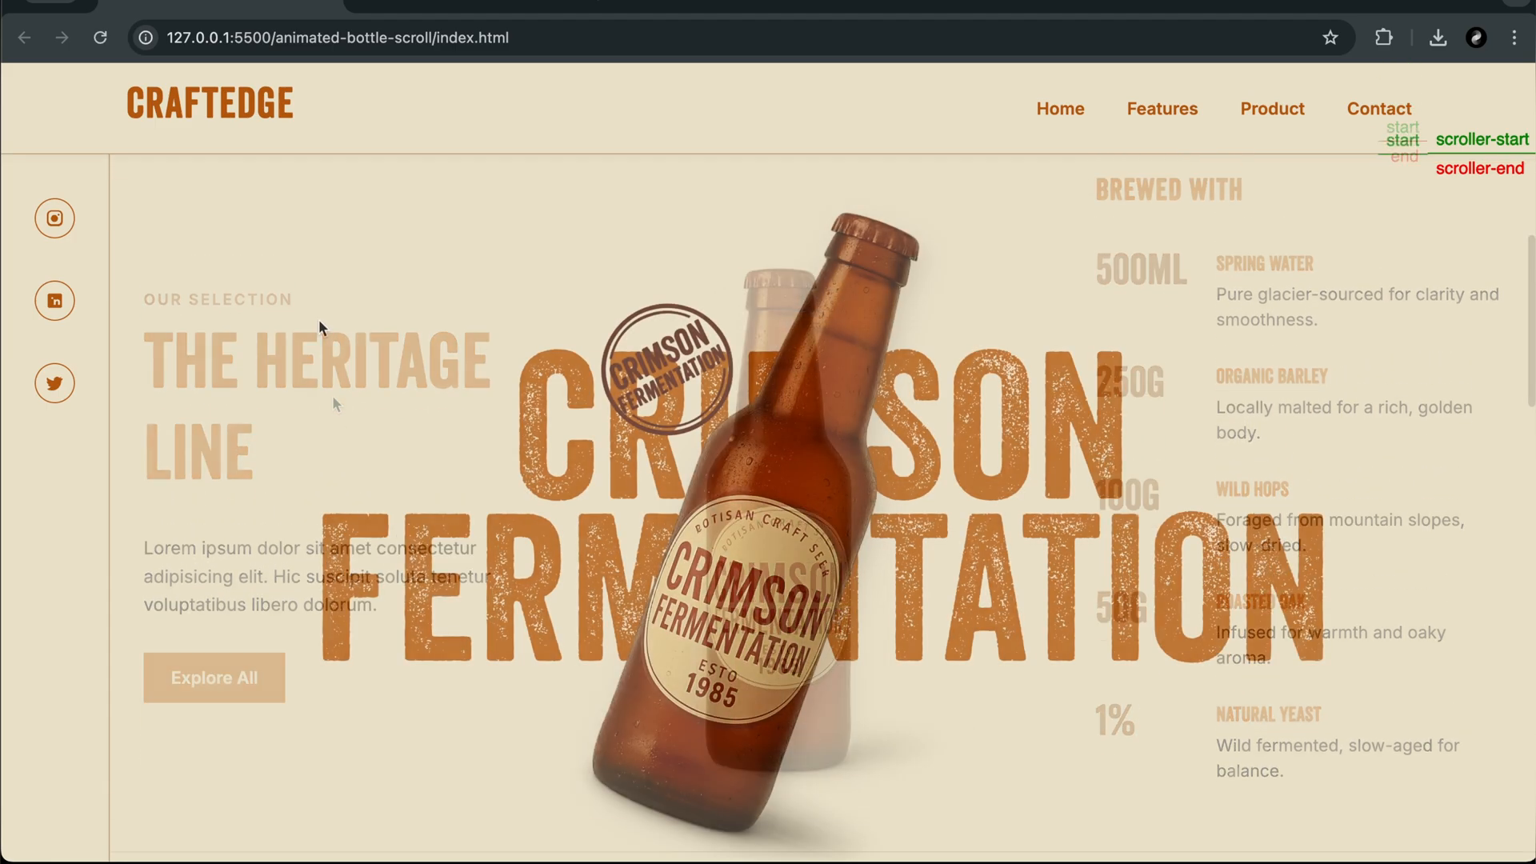
{"action": "scroll", "scroll_direction": "down", "scroll_amount": 3}
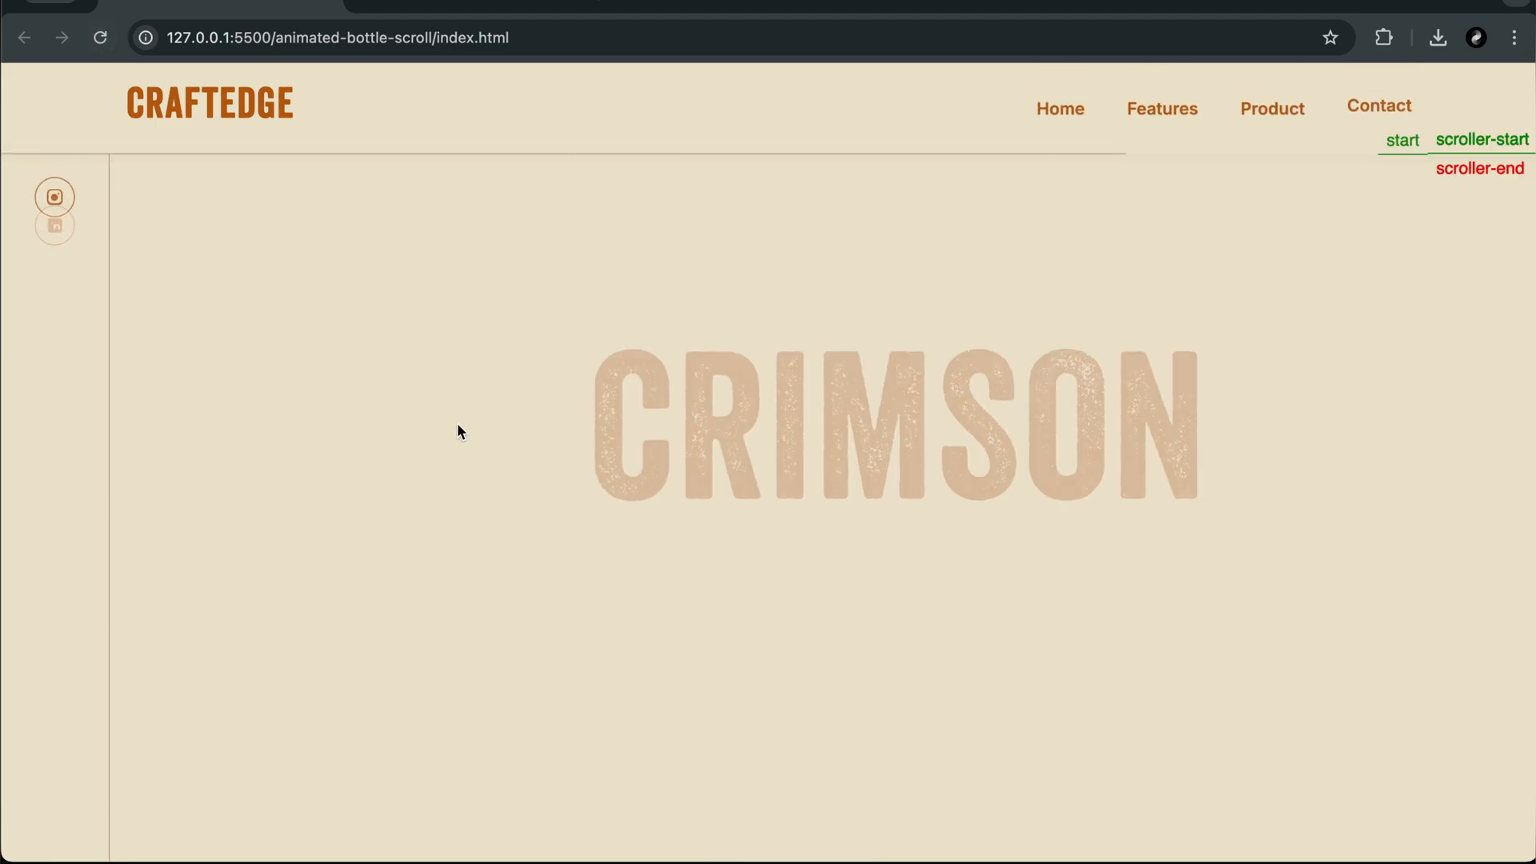
{"action": "scroll", "scroll_direction": "down", "scroll_amount": 3}
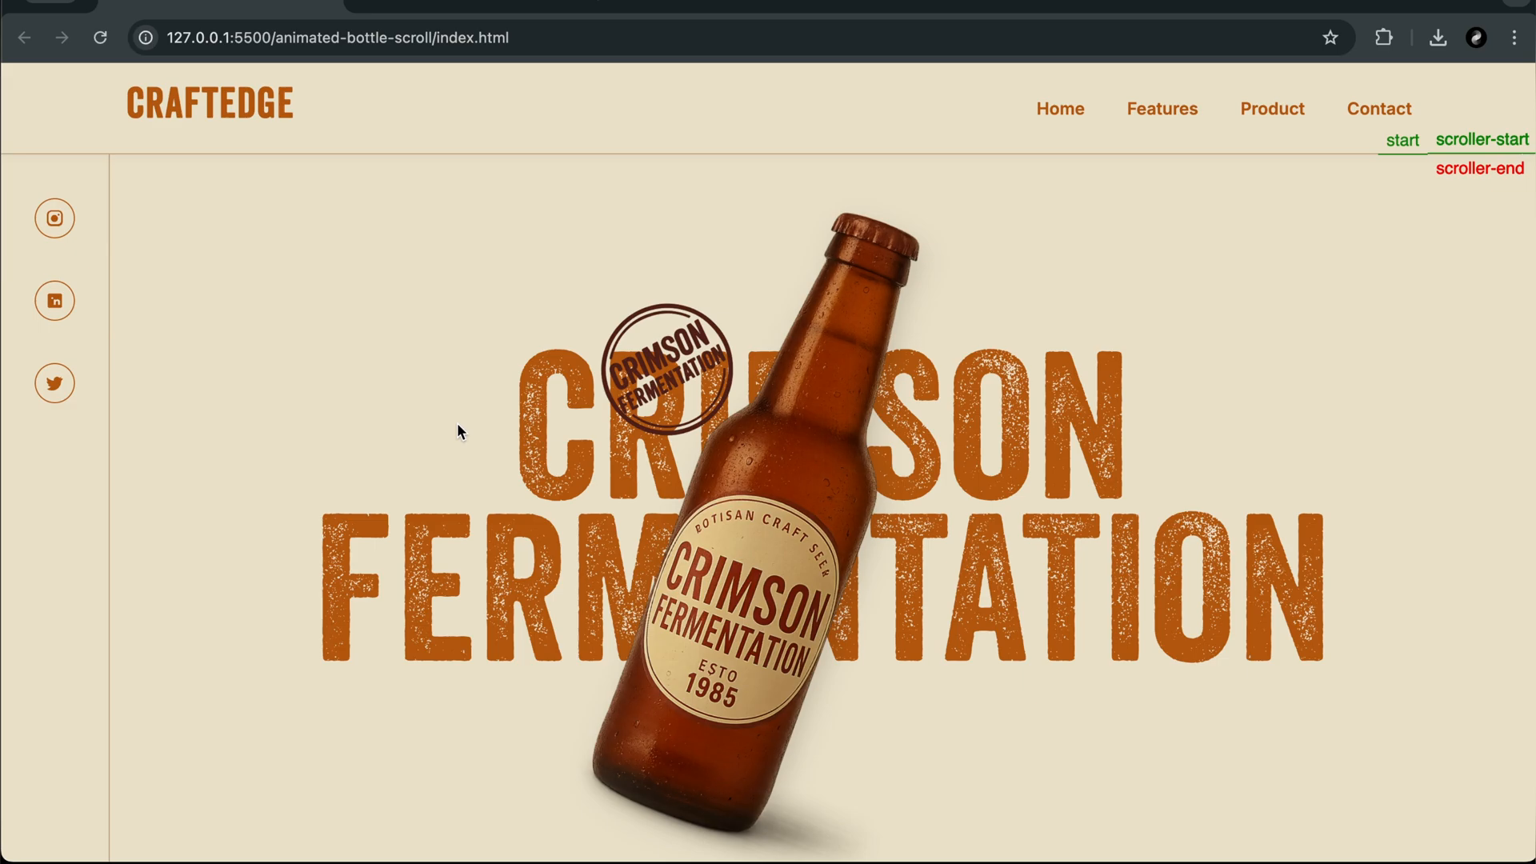
{"action": "scroll", "scroll_direction": "down", "scroll_amount": 3}
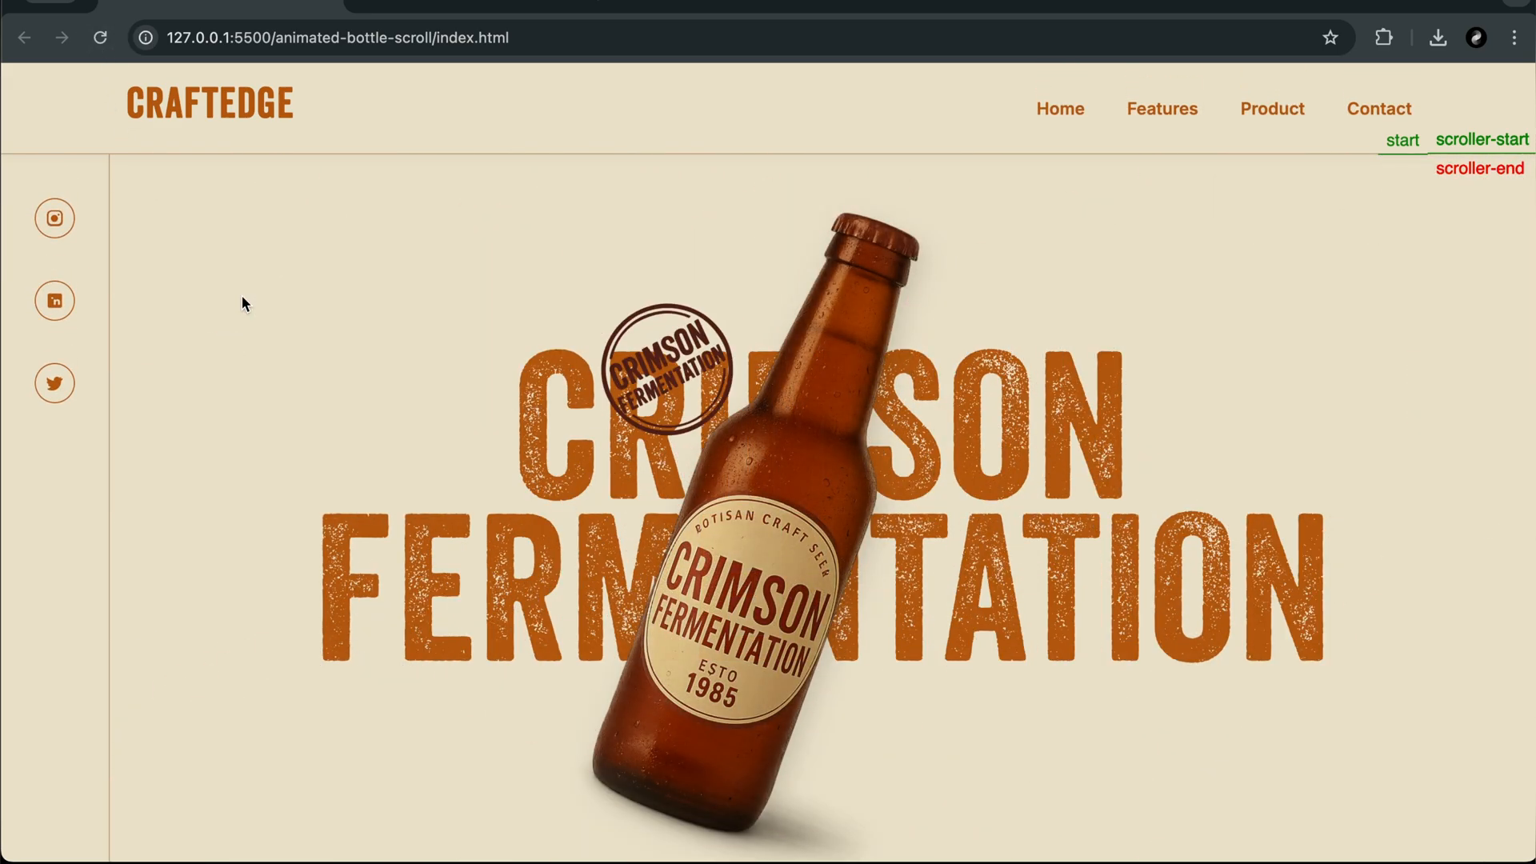
{"action": "scroll", "scroll_direction": "down", "scroll_amount": 3}
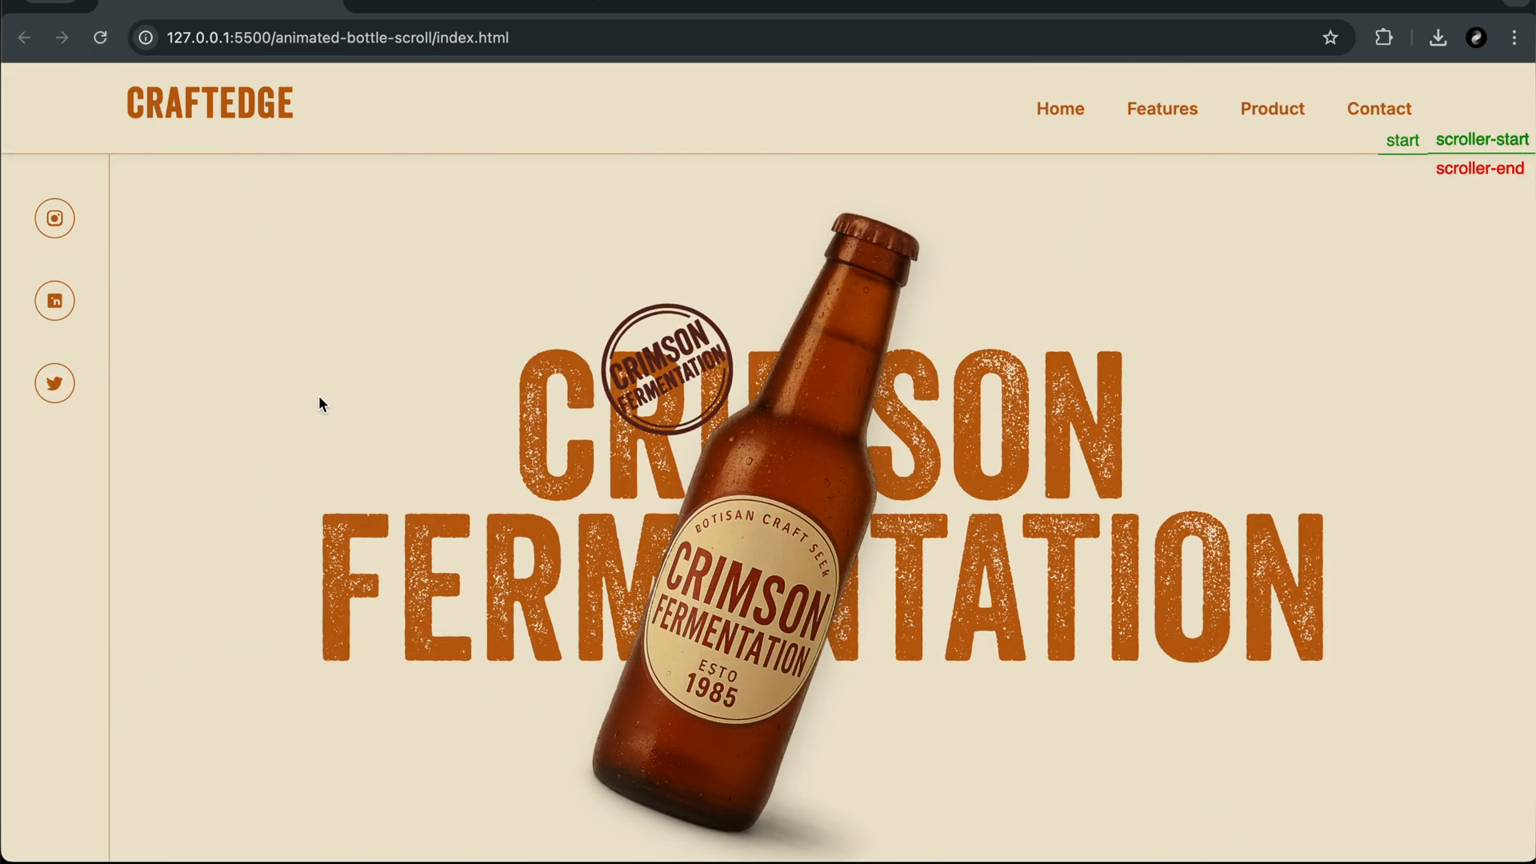
{"action": "scroll", "scroll_direction": "down", "scroll_amount": 3}
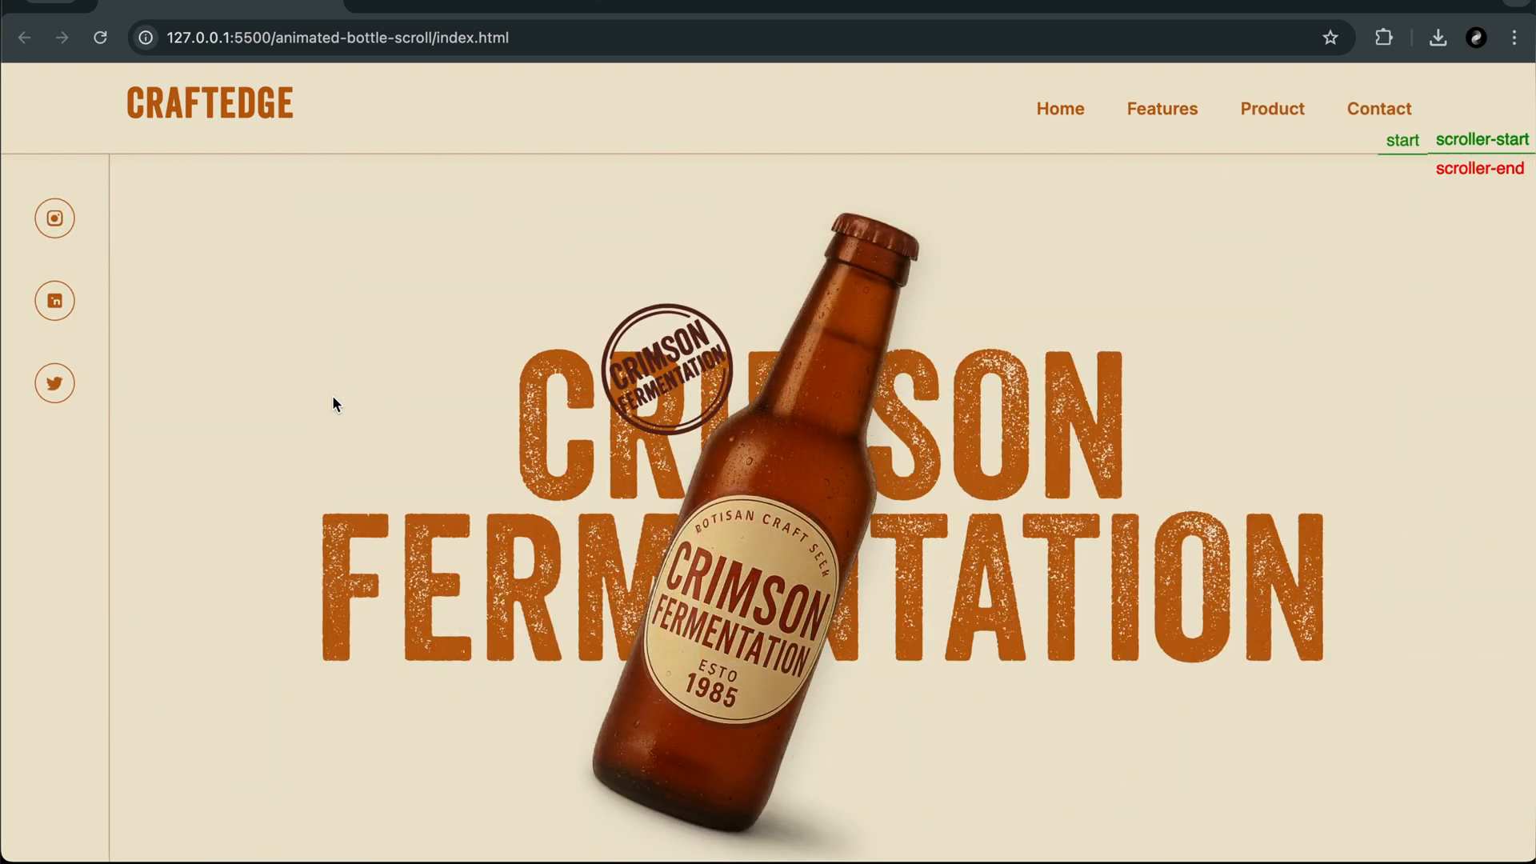
{"action": "scroll", "scroll_direction": "down", "scroll_amount": 3}
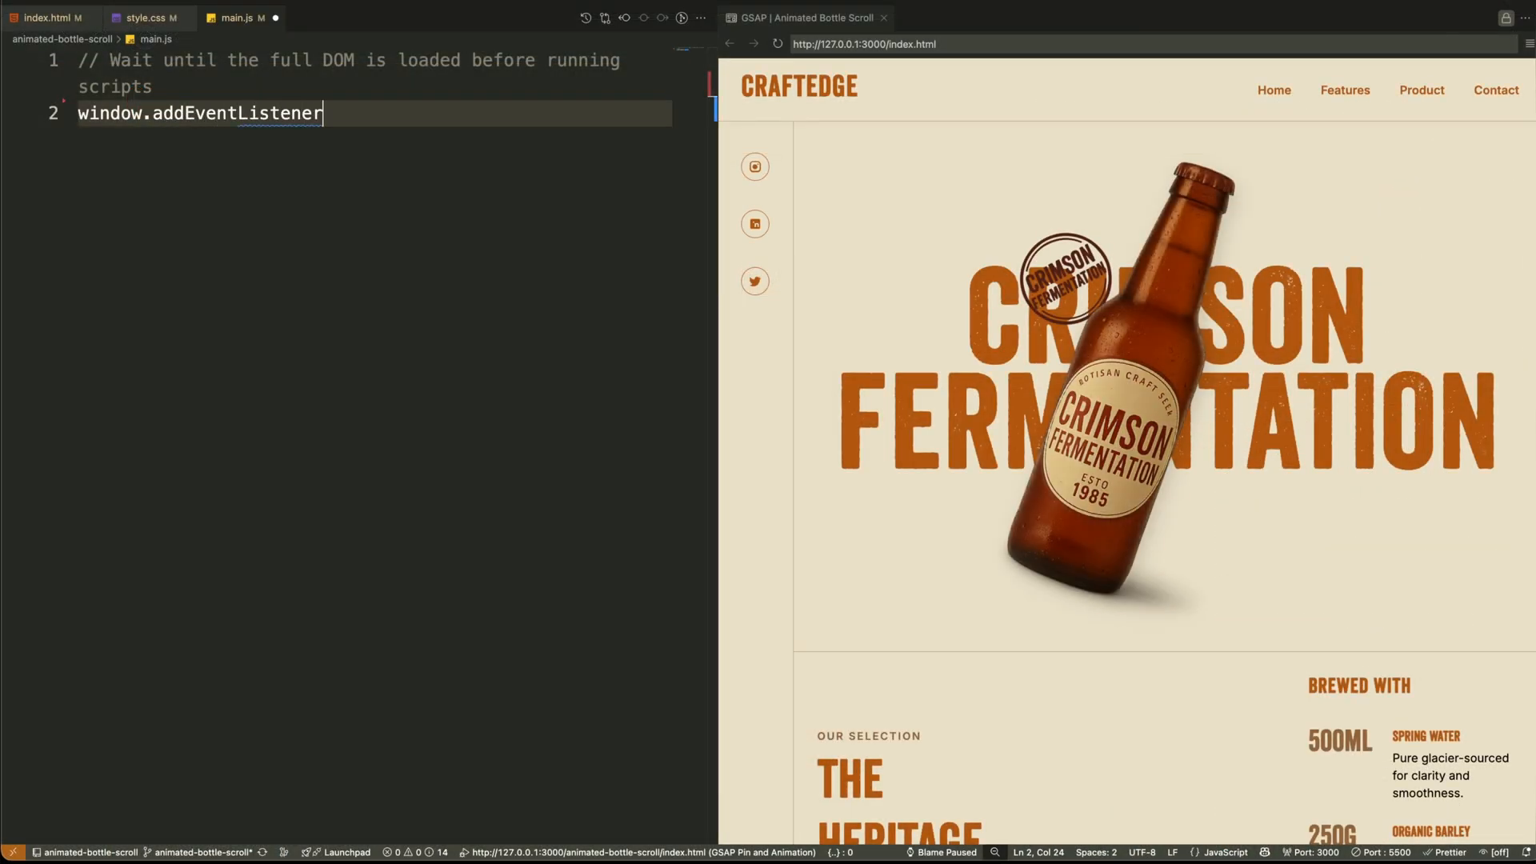
{"action": "type", "text": "(\"DOMContentLoaded\", () => {"}
{"action": "type", "text": "gsap.register"}
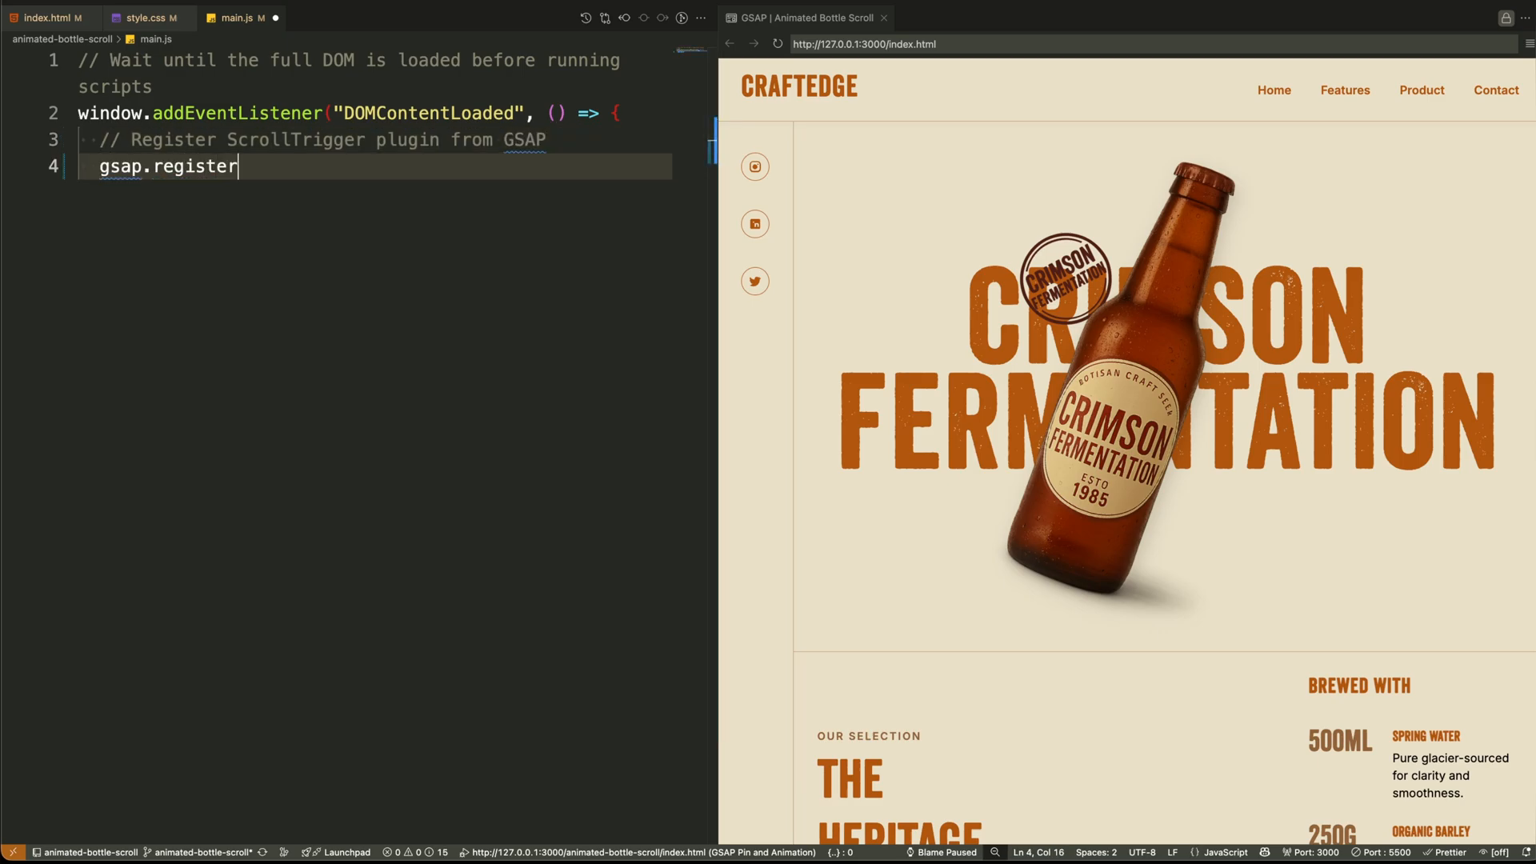
Step: Register the ScrollTrigger plugin and begin declaring const header = document..
{"action": "type", "text": "Plugin(ScrollTrigger);"}
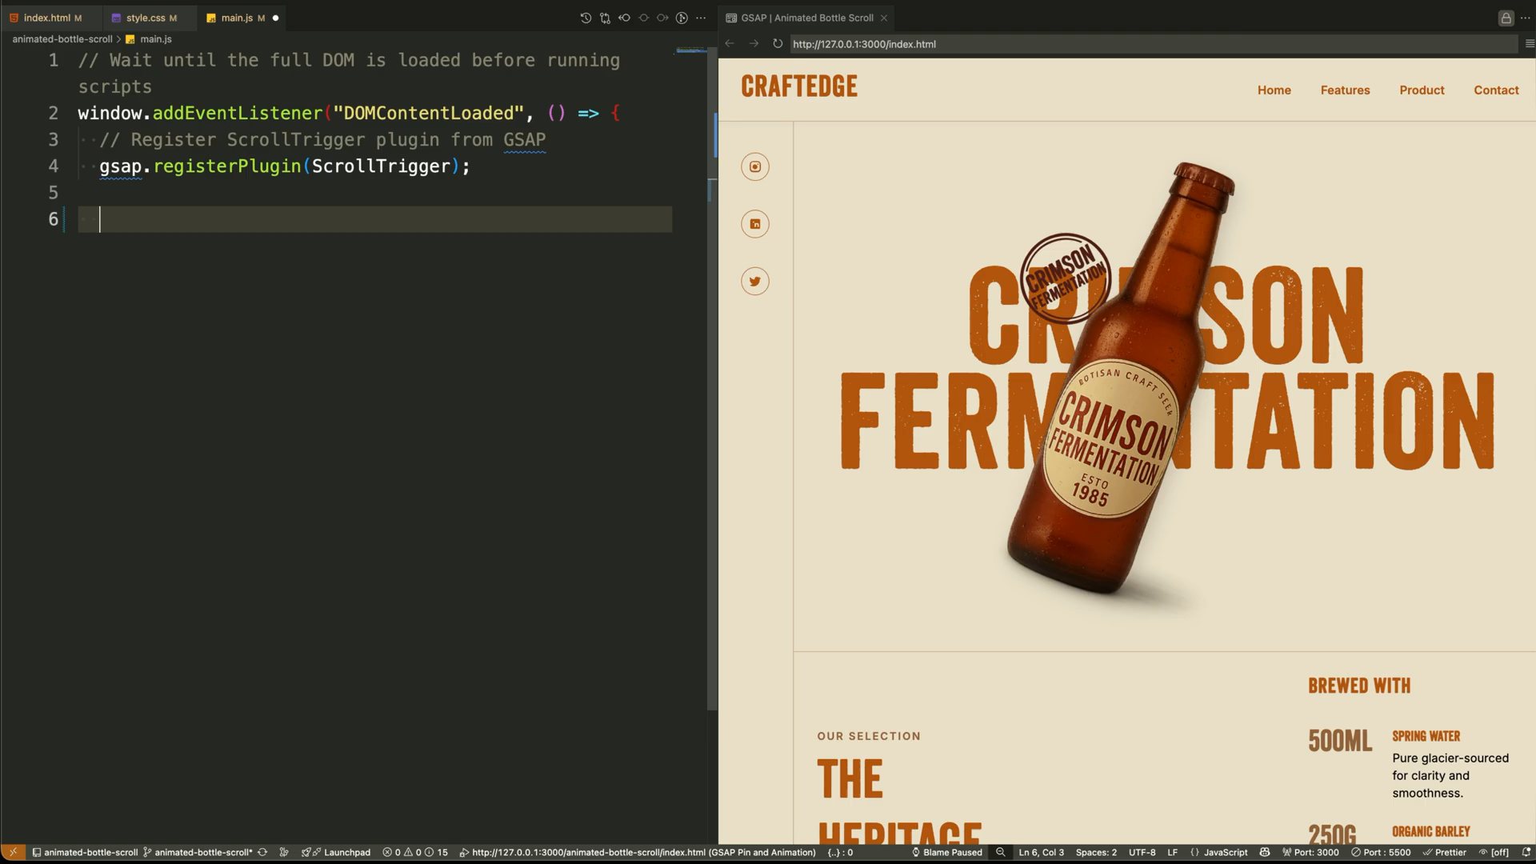
{"action": "type", "text": "const"}
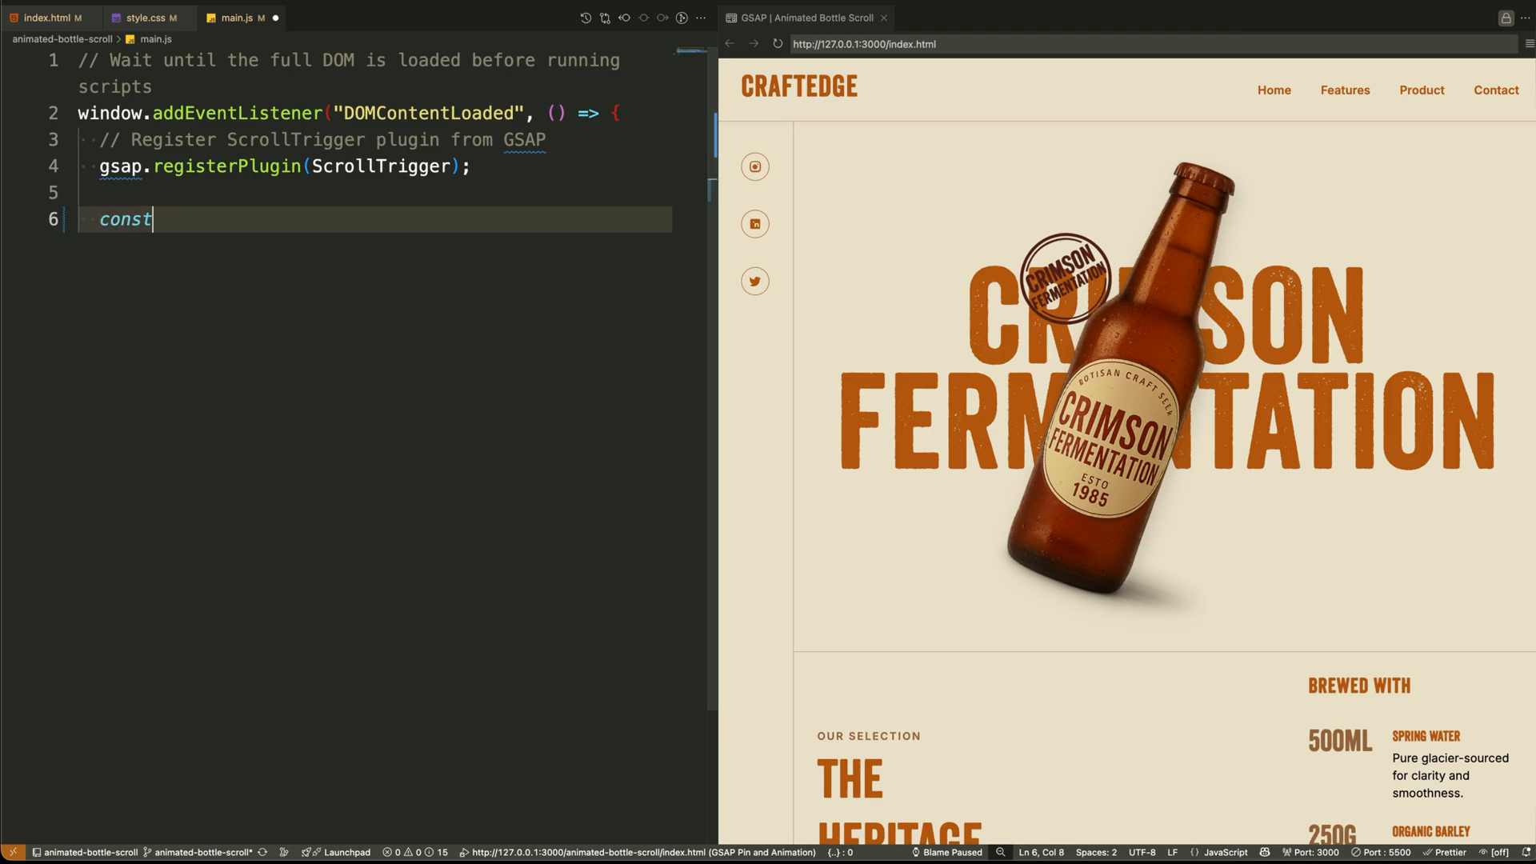
{"action": "type", "text": "header = document.querySelector(\"header\");"}
{"action": "type", "text": "document.getElementById"}
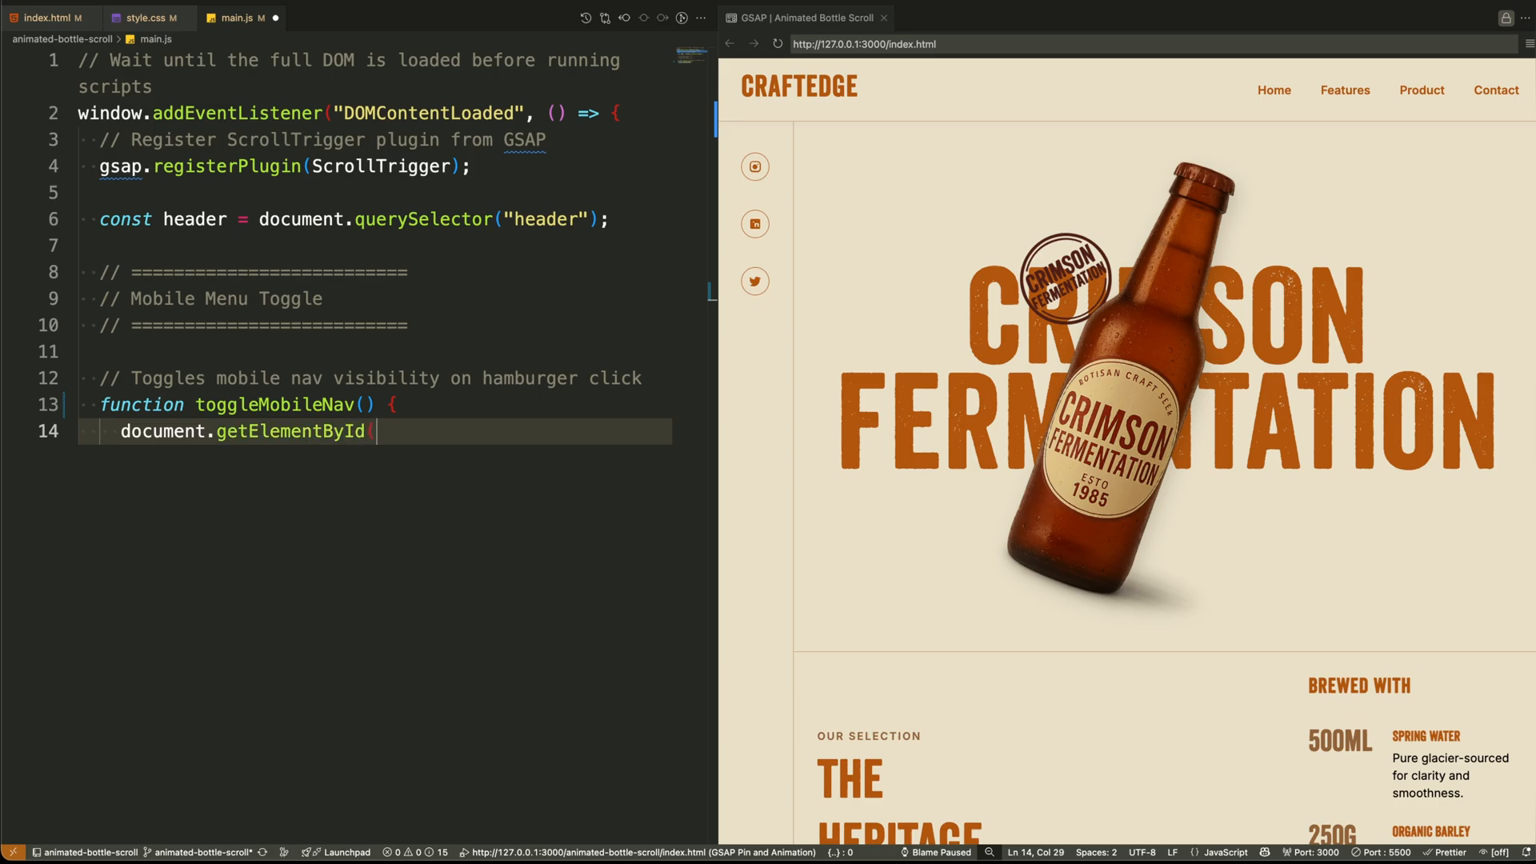
Step: Add toggleMobileNav toggling mobileMenu's show class, expose it globally, and start runInitialAnimations
{"action": "type", "text": "(\"mobileMenu\").clas"}
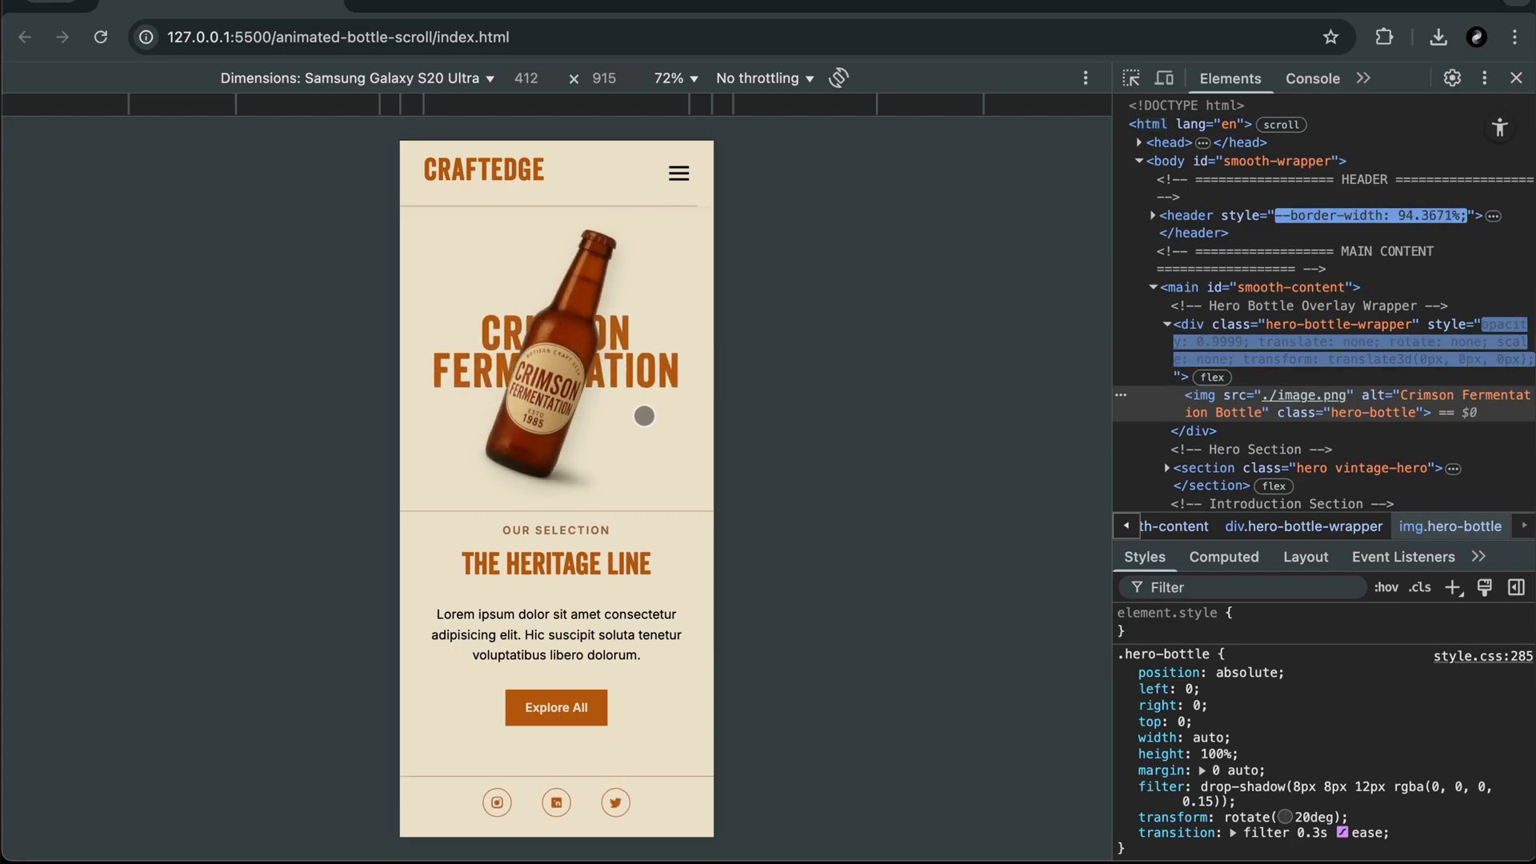
{"action": "left_click", "coordinate": [677, 174]}
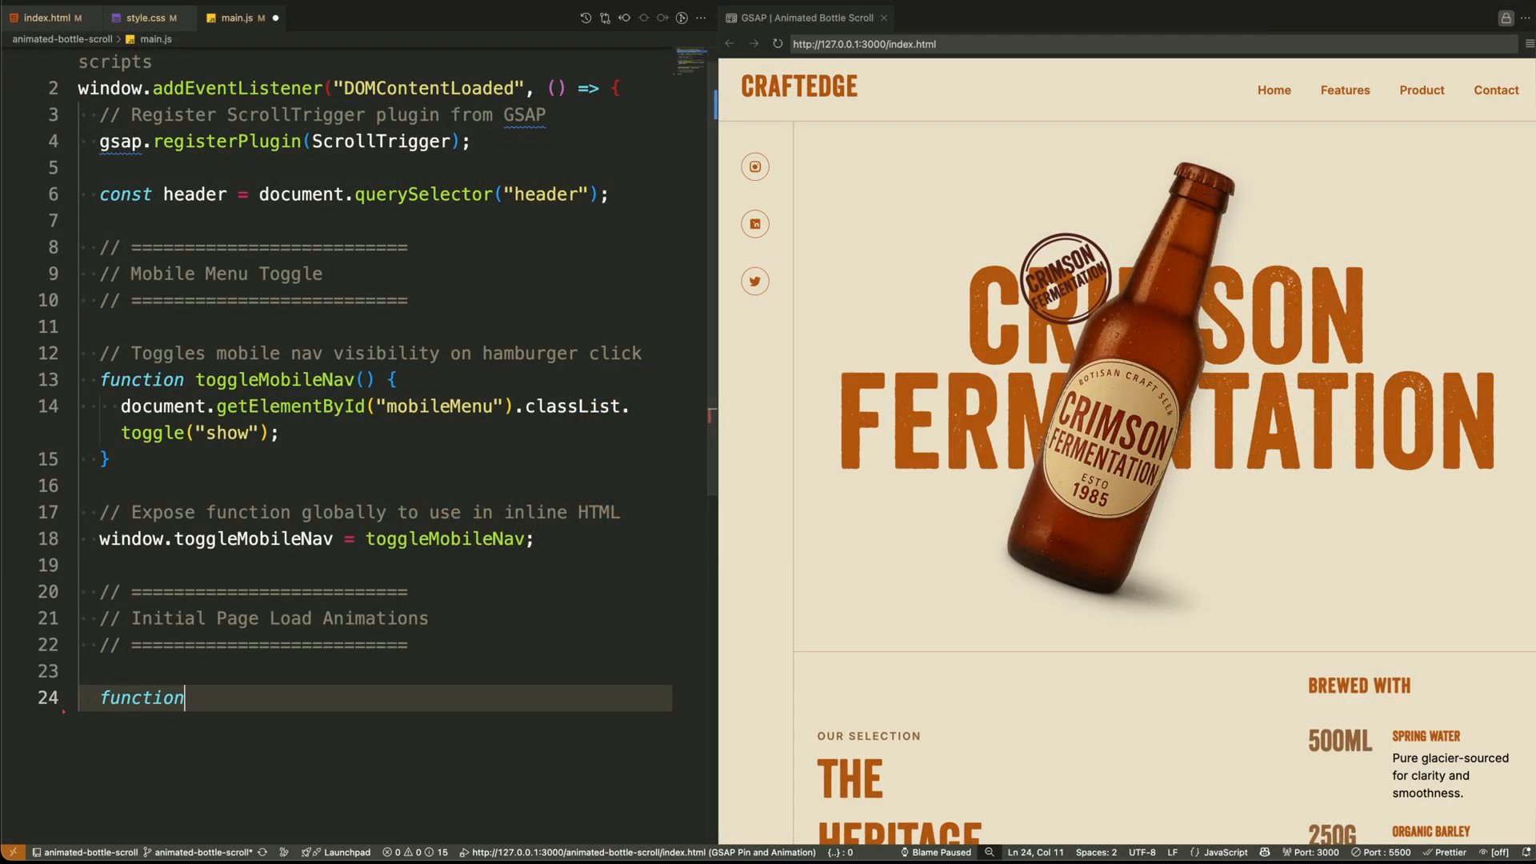
{"action": "type", "text": "runInitialAnimations() {"}
{"action": "type", "text": "// Create a"}
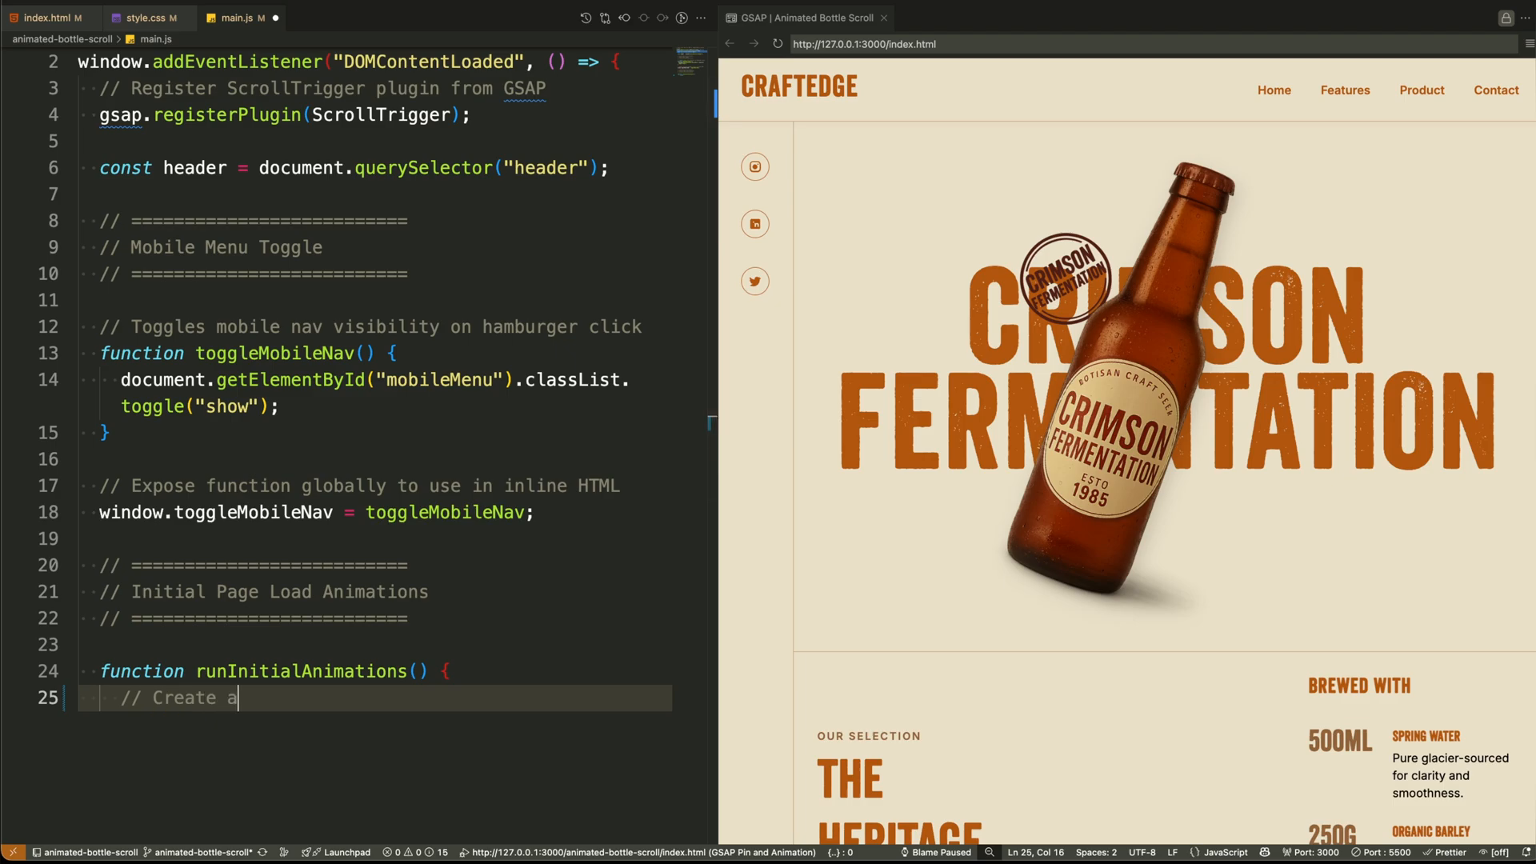
Step: Create onLoadTl with power2.out defaults, a header border-width tween, and nav/sidebar link slide-ins
{"action": "type", "text": "timeline with default easing"}
{"action": "type", "text": "// Animate h"}
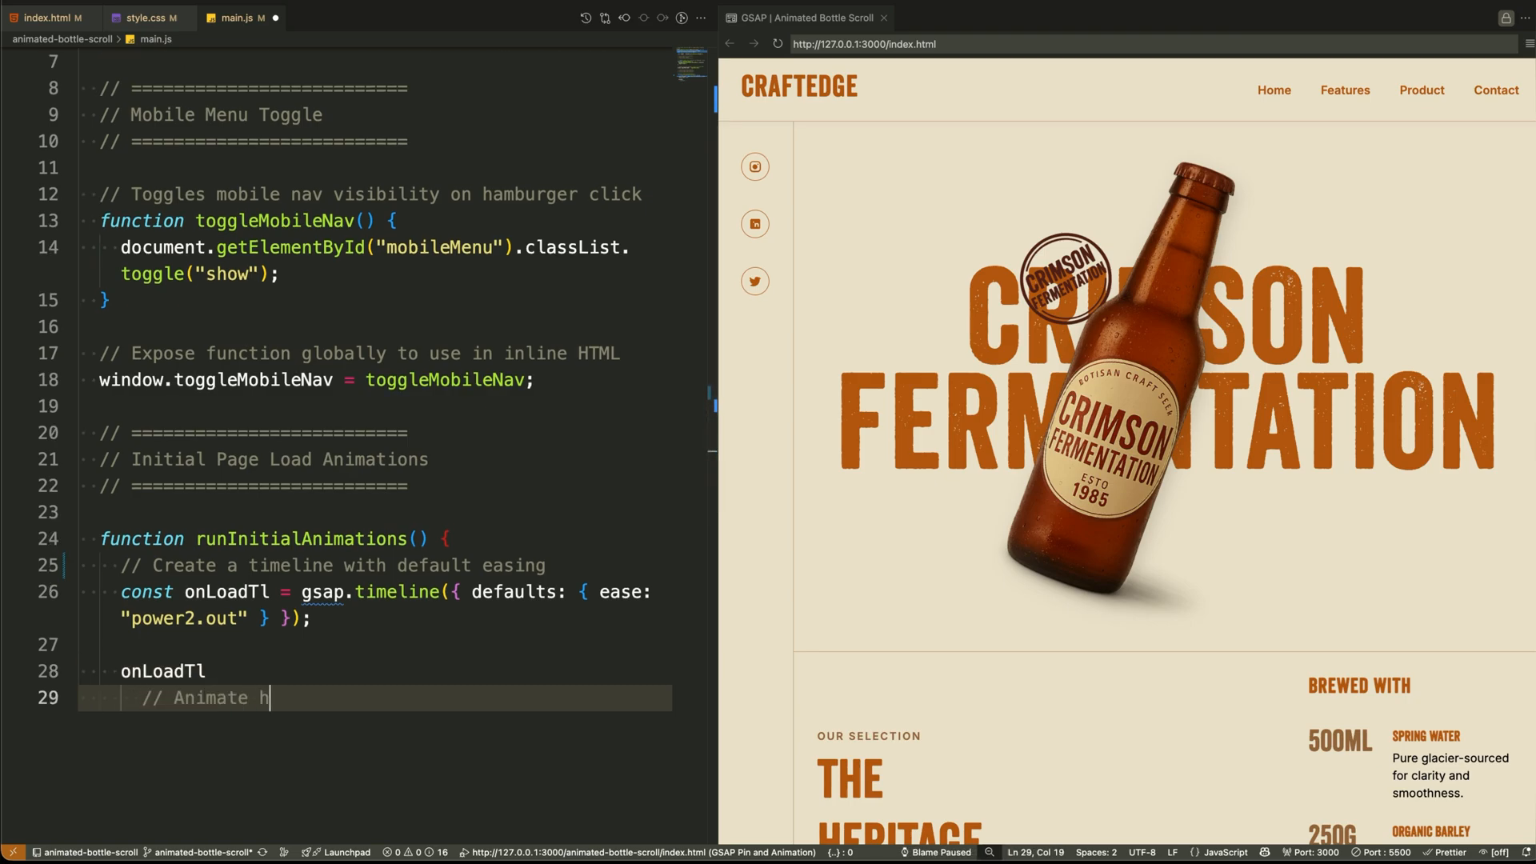
{"action": "type", "text": "eader border width expansion"}
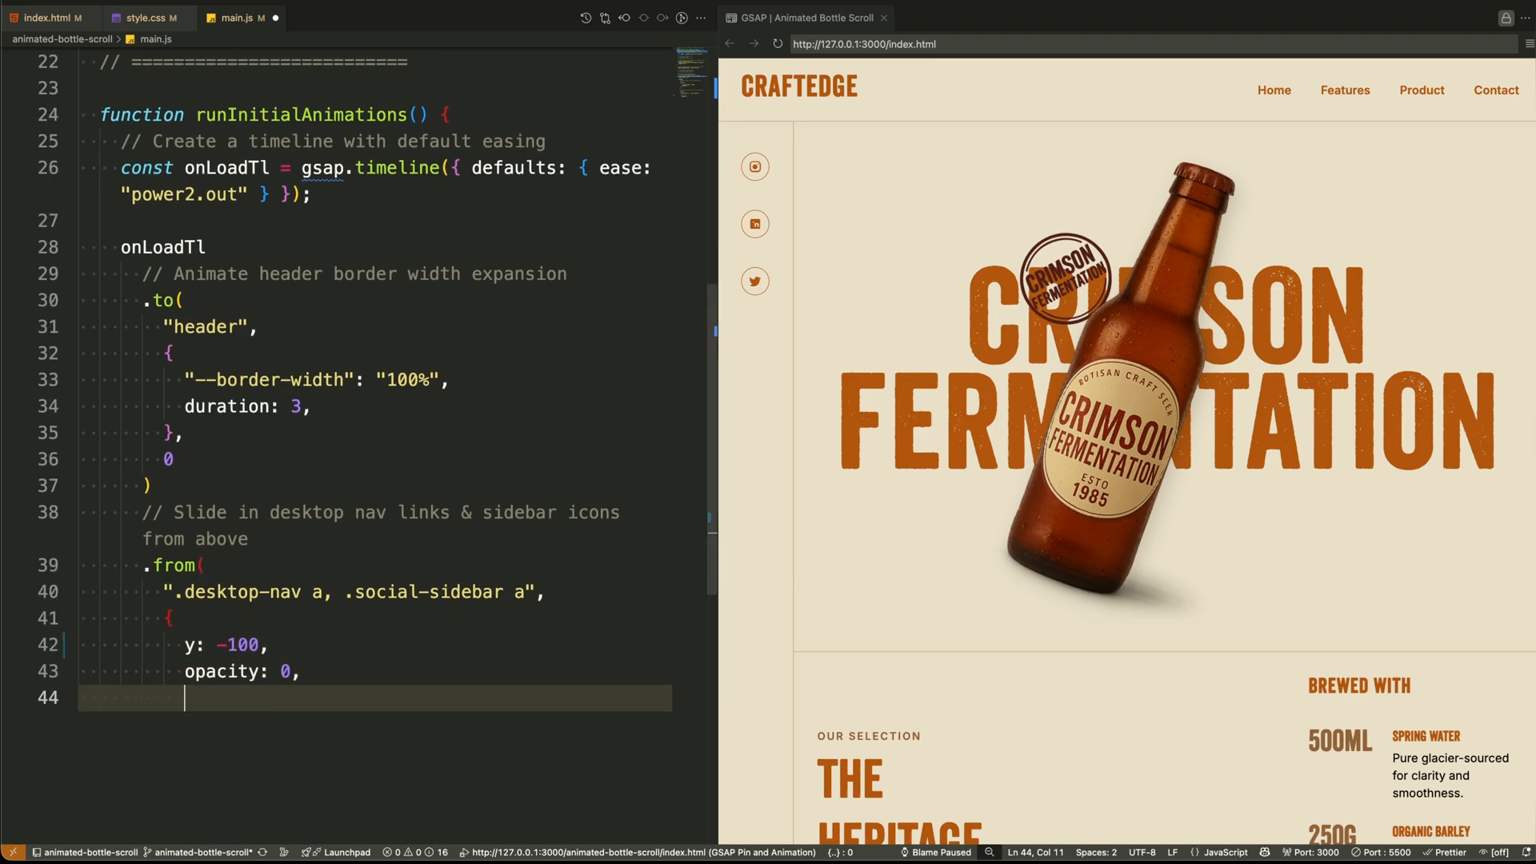
{"action": "type", "text": "duration: 0.8,"}
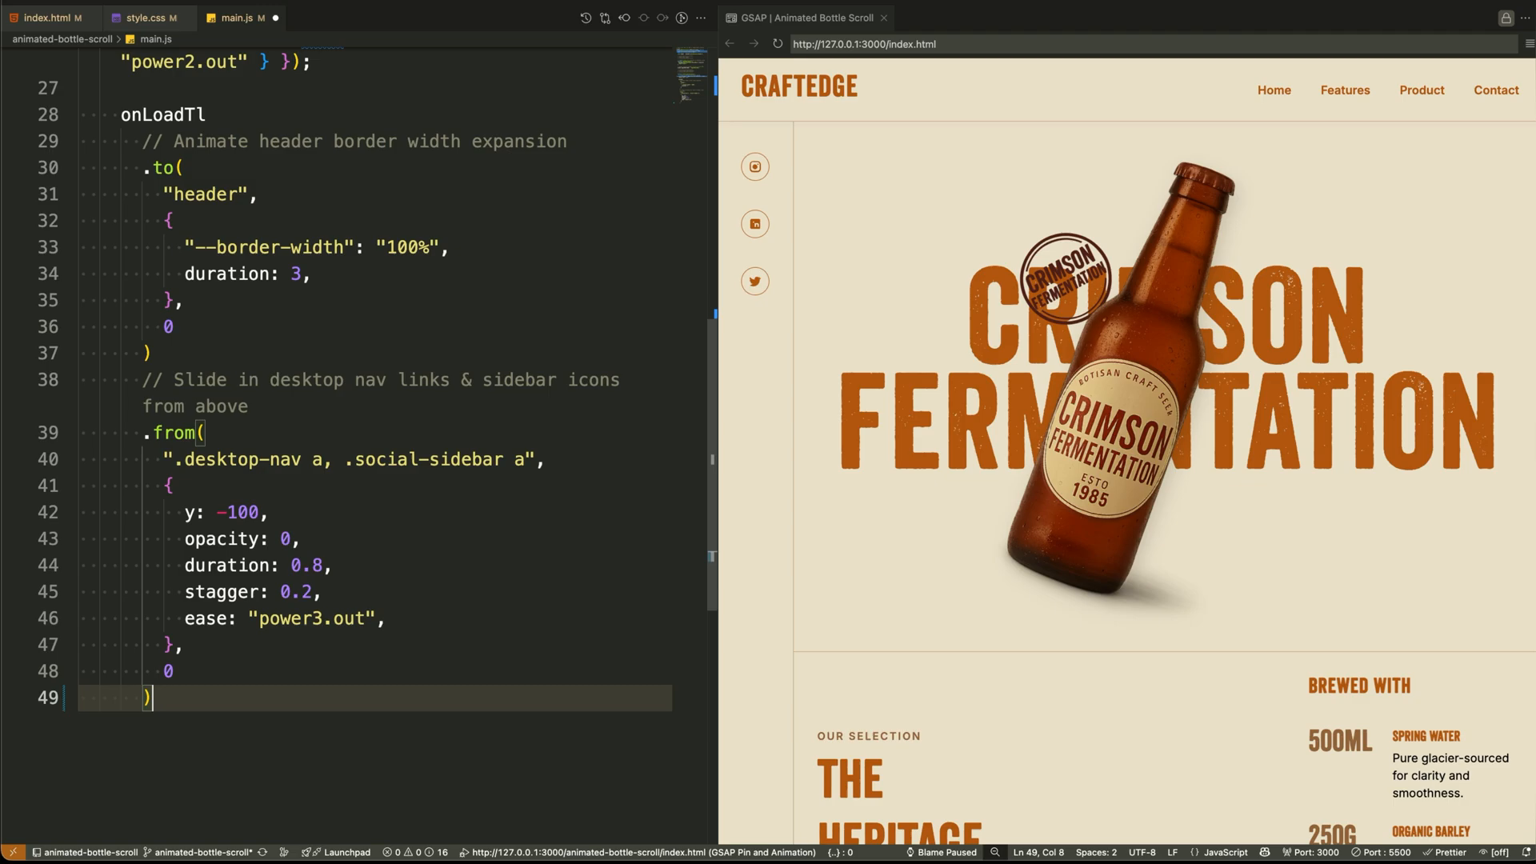
Step: Reload the page twice to replay the intro animation
{"action": "left_click", "coordinate": [92, 29]}
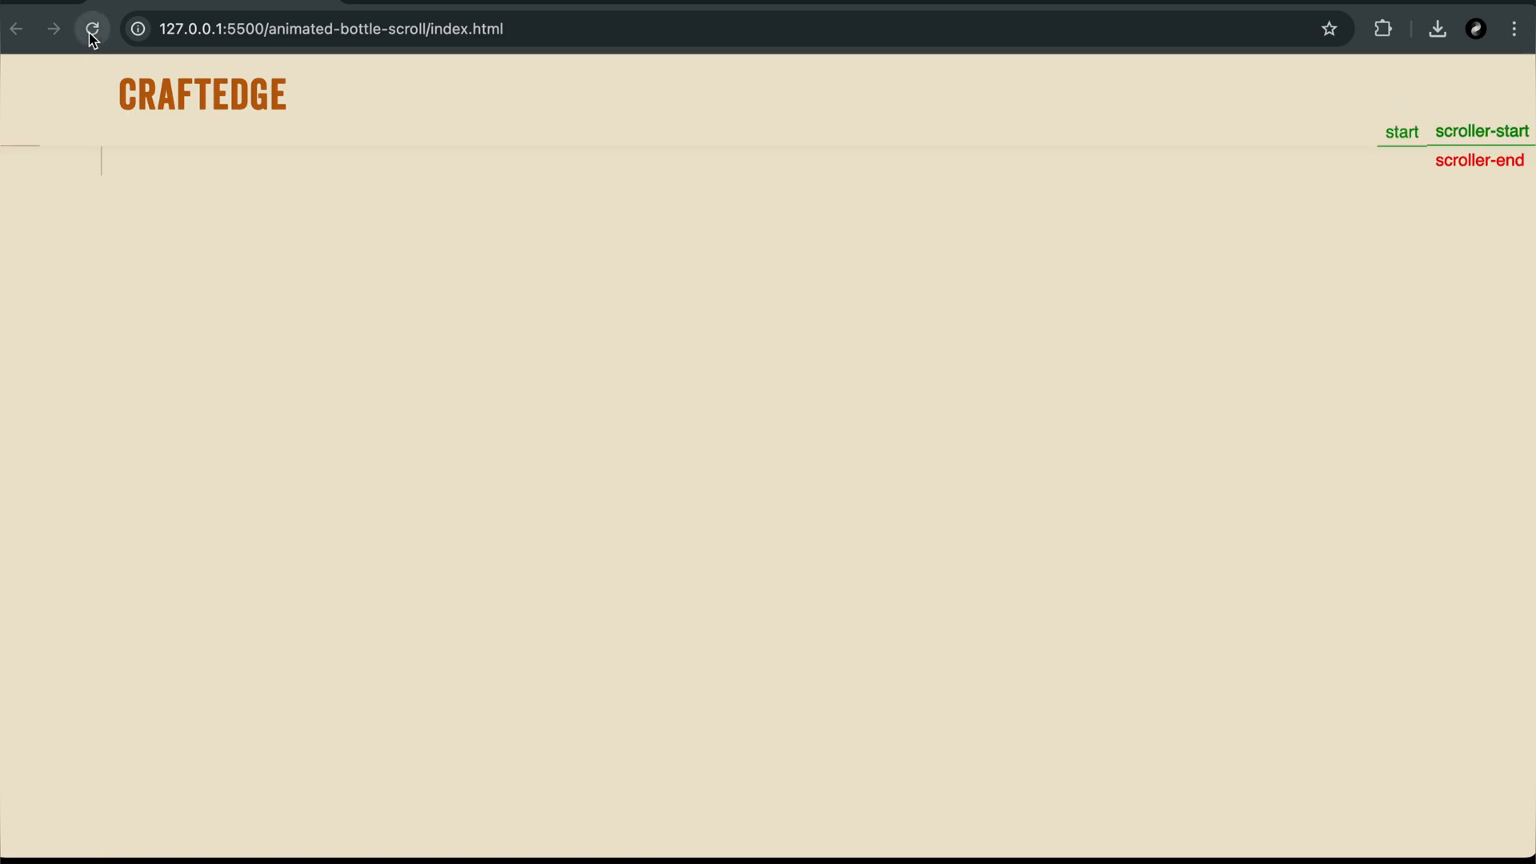
{"action": "left_click", "coordinate": [91, 29]}
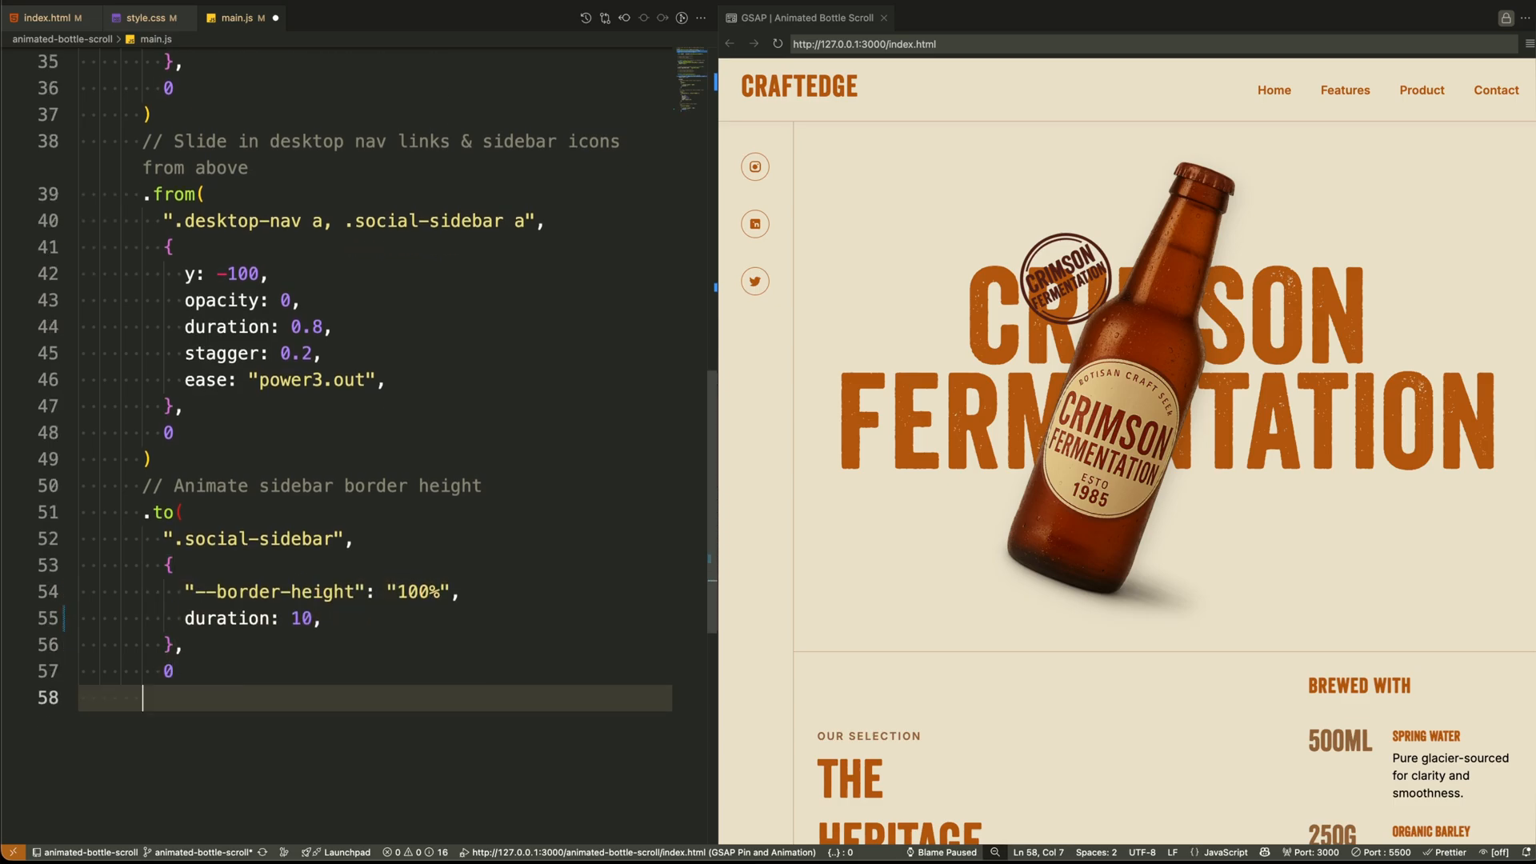
Step: Close the sidebar border tween and add the comment '// Fade in hero heading'
{"action": "type", "text": ")"}
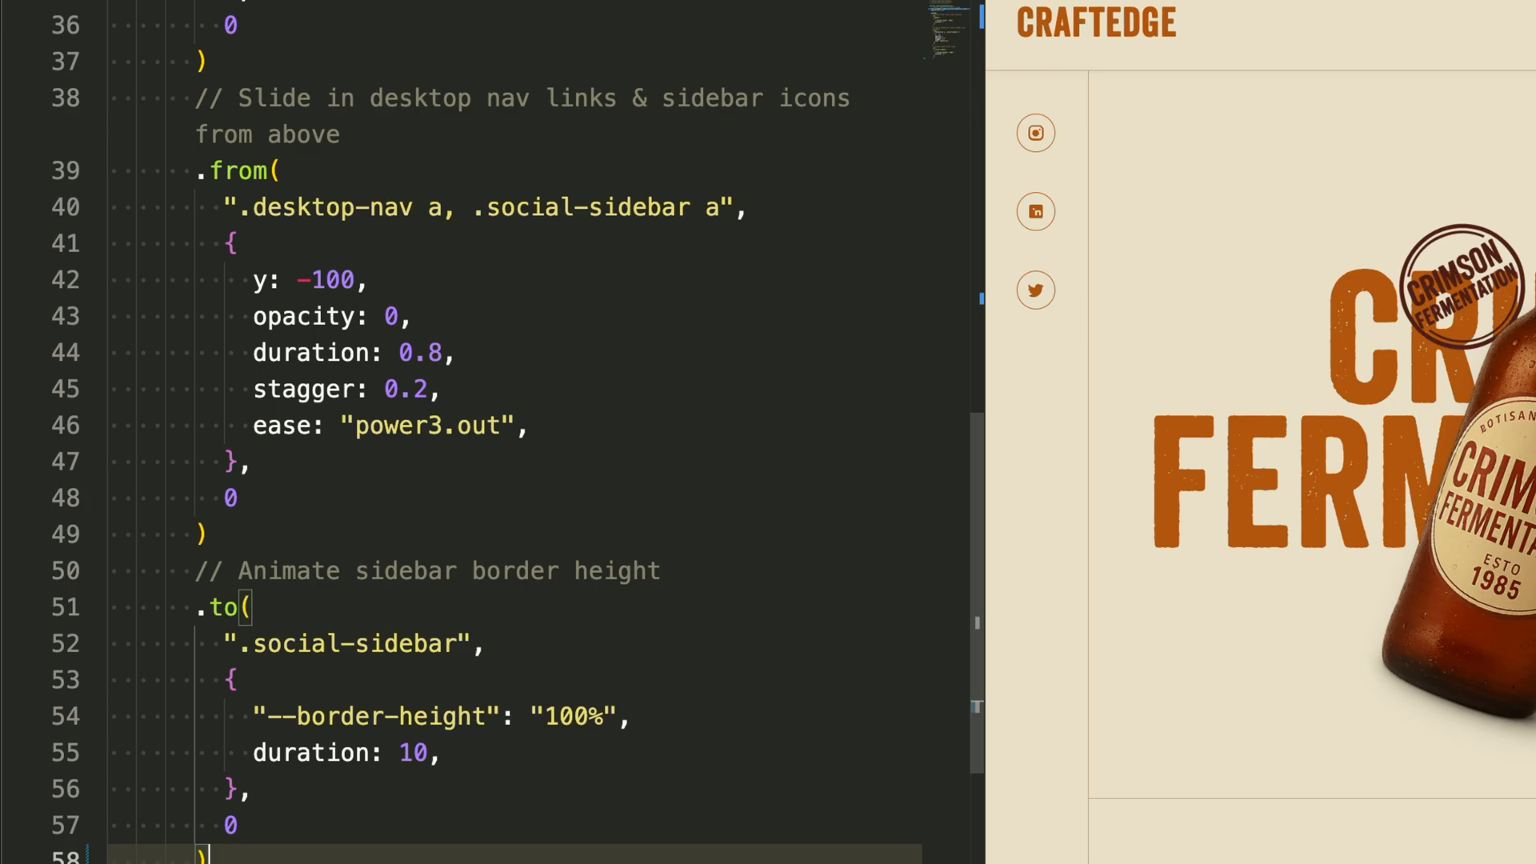
{"action": "type", "text": "// Fade in hero heading"}
{"action": "type", "text": "\".hero-content h1\","}
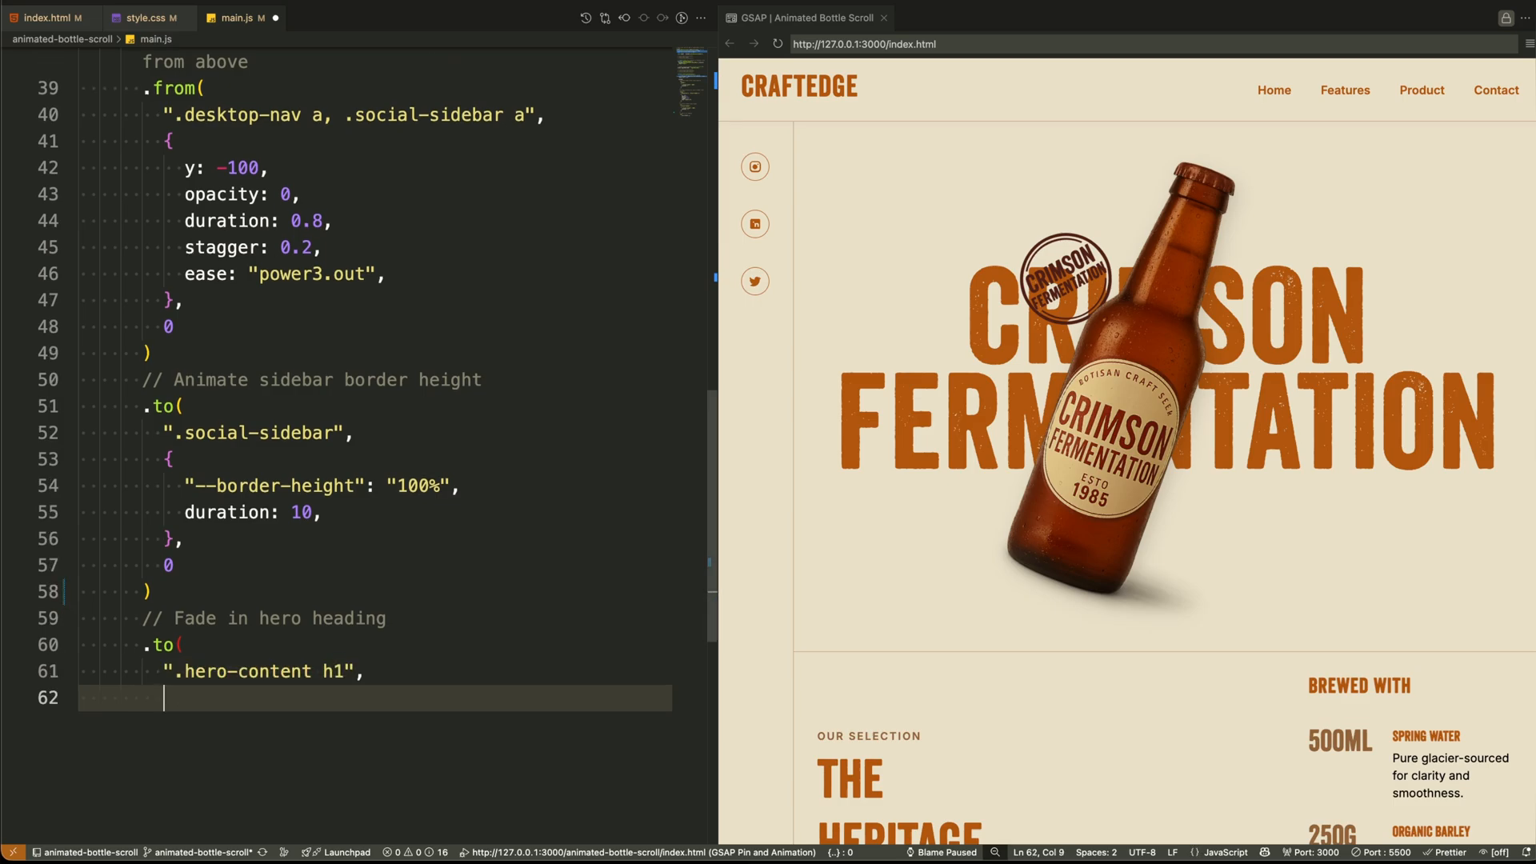
Step: Tween .hero-content h1 opacity and sienna stroke, slide in each line, and reveal the bottle
{"action": "type", "text": "{"}
{"action": "type", "text": "delay:"}
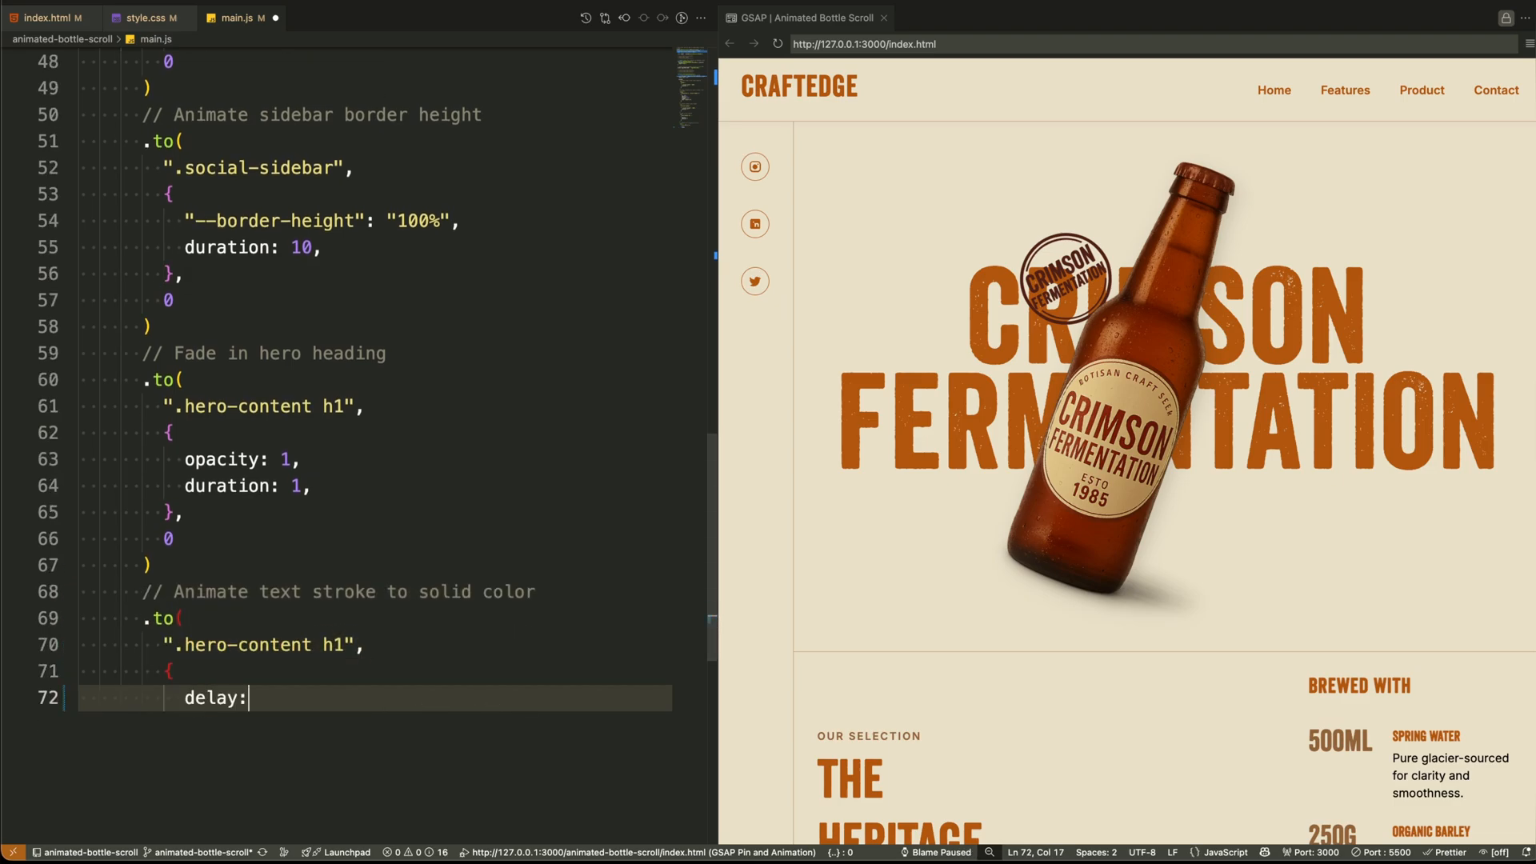
{"action": "type", "text": "0.5,"}
{"action": "type", "text": "// Slide"}
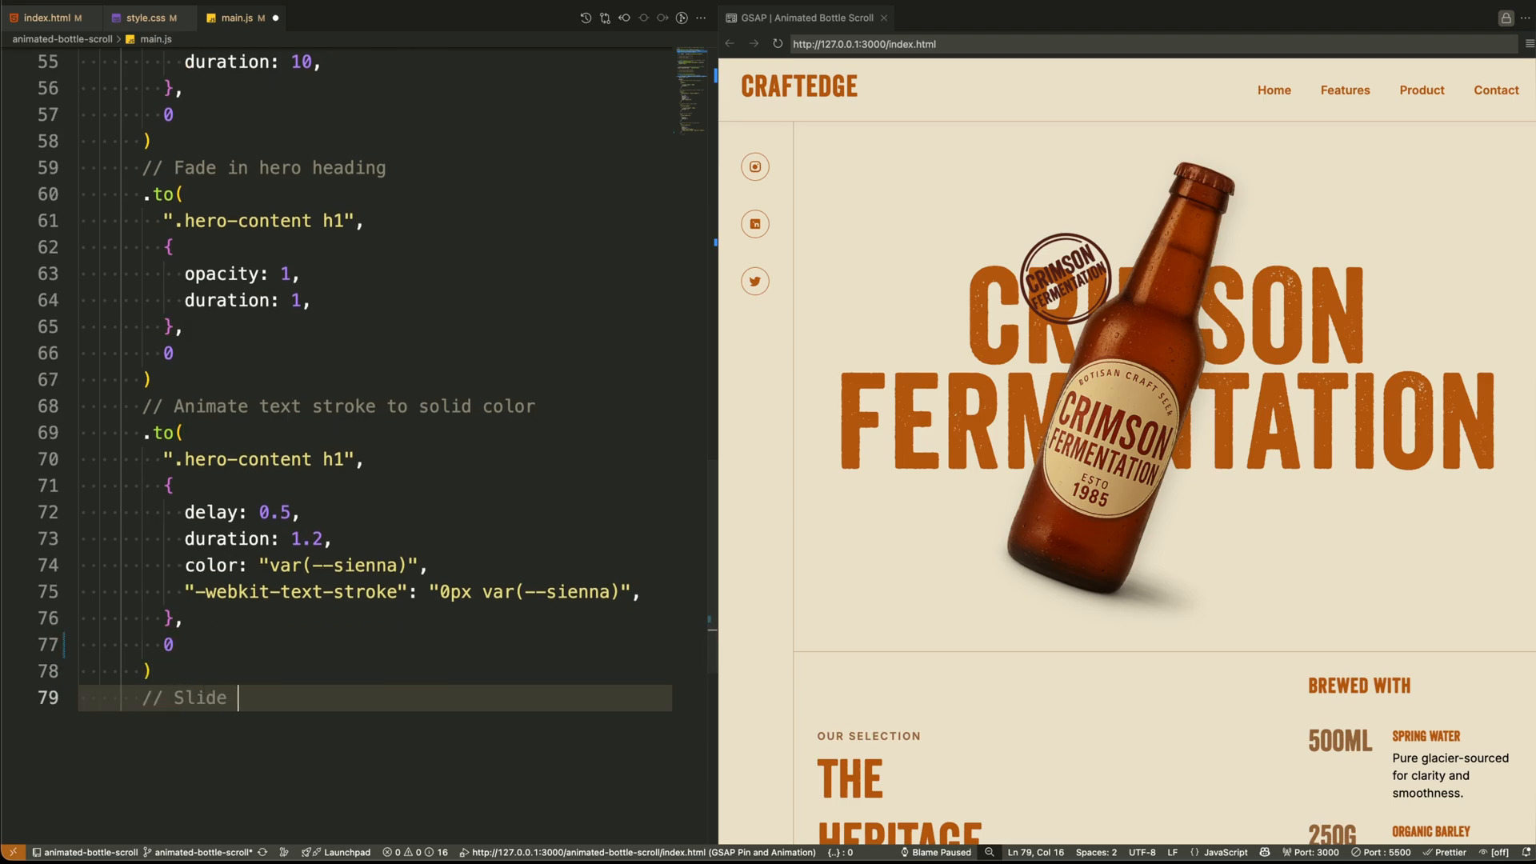
{"action": "type", "text": "in each line of the heading"}
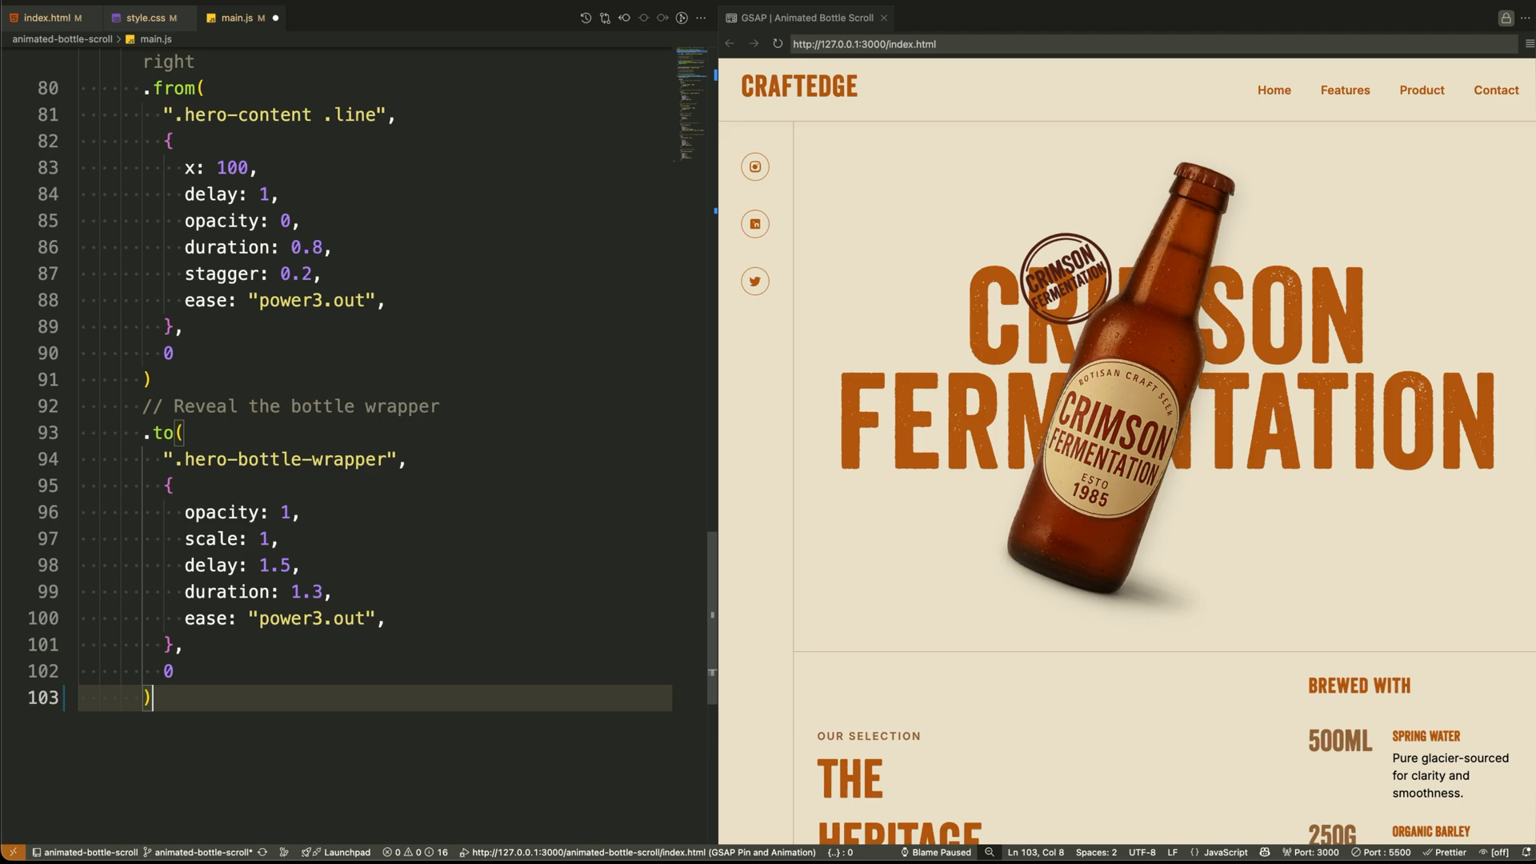
Step: Pop in .hero-stamp with back.out(3) scaling, then add a yoyo vibration using power1.inOut
{"action": "type", "text": "// Pop-in s"}
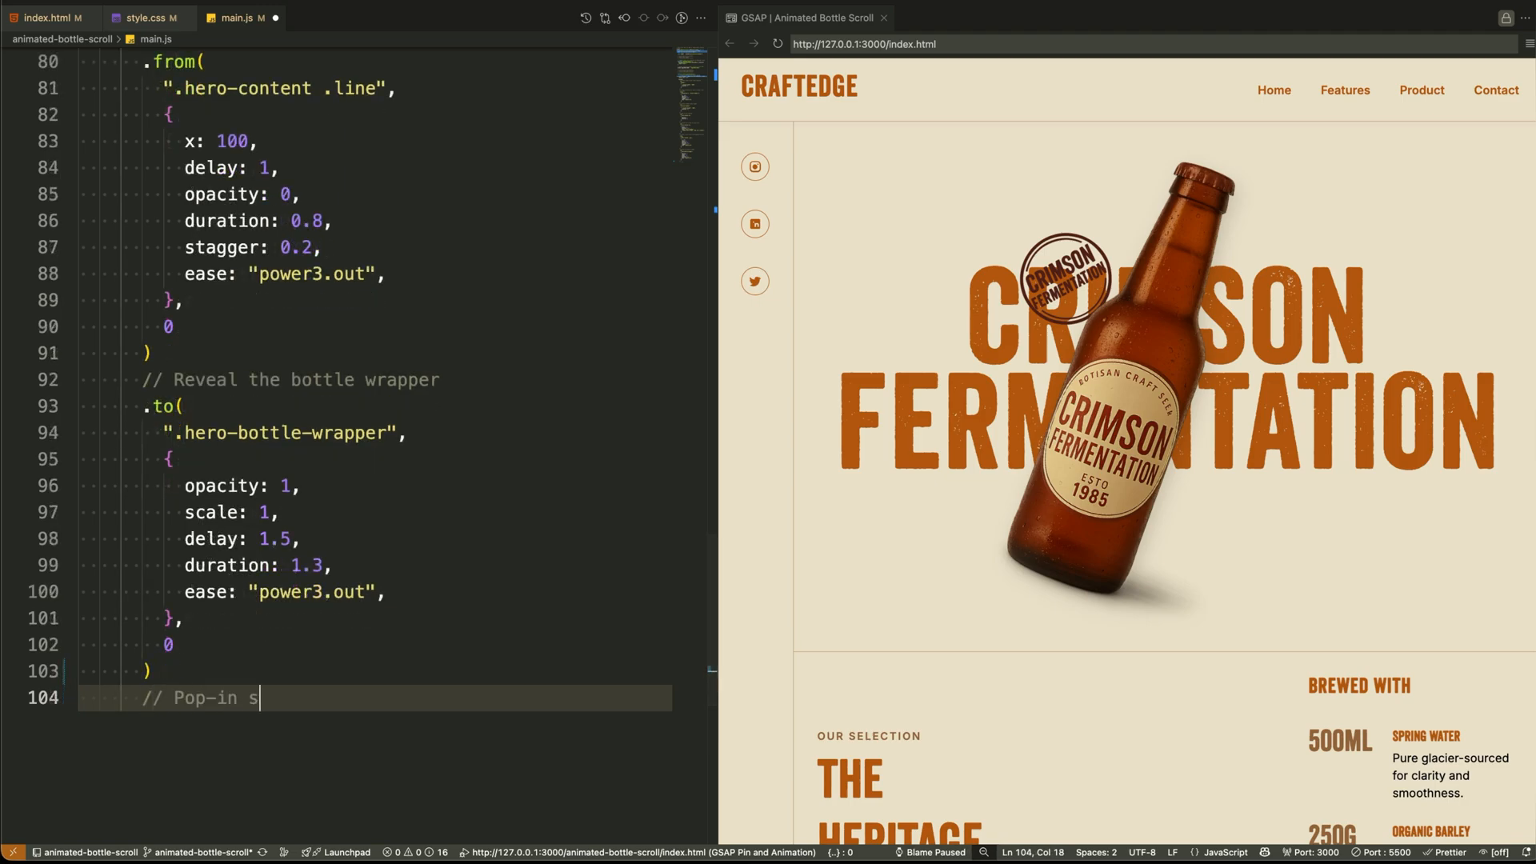
{"action": "type", "text": "tamp image with scaling"}
{"action": "type", "text": "ease: \"ba"}
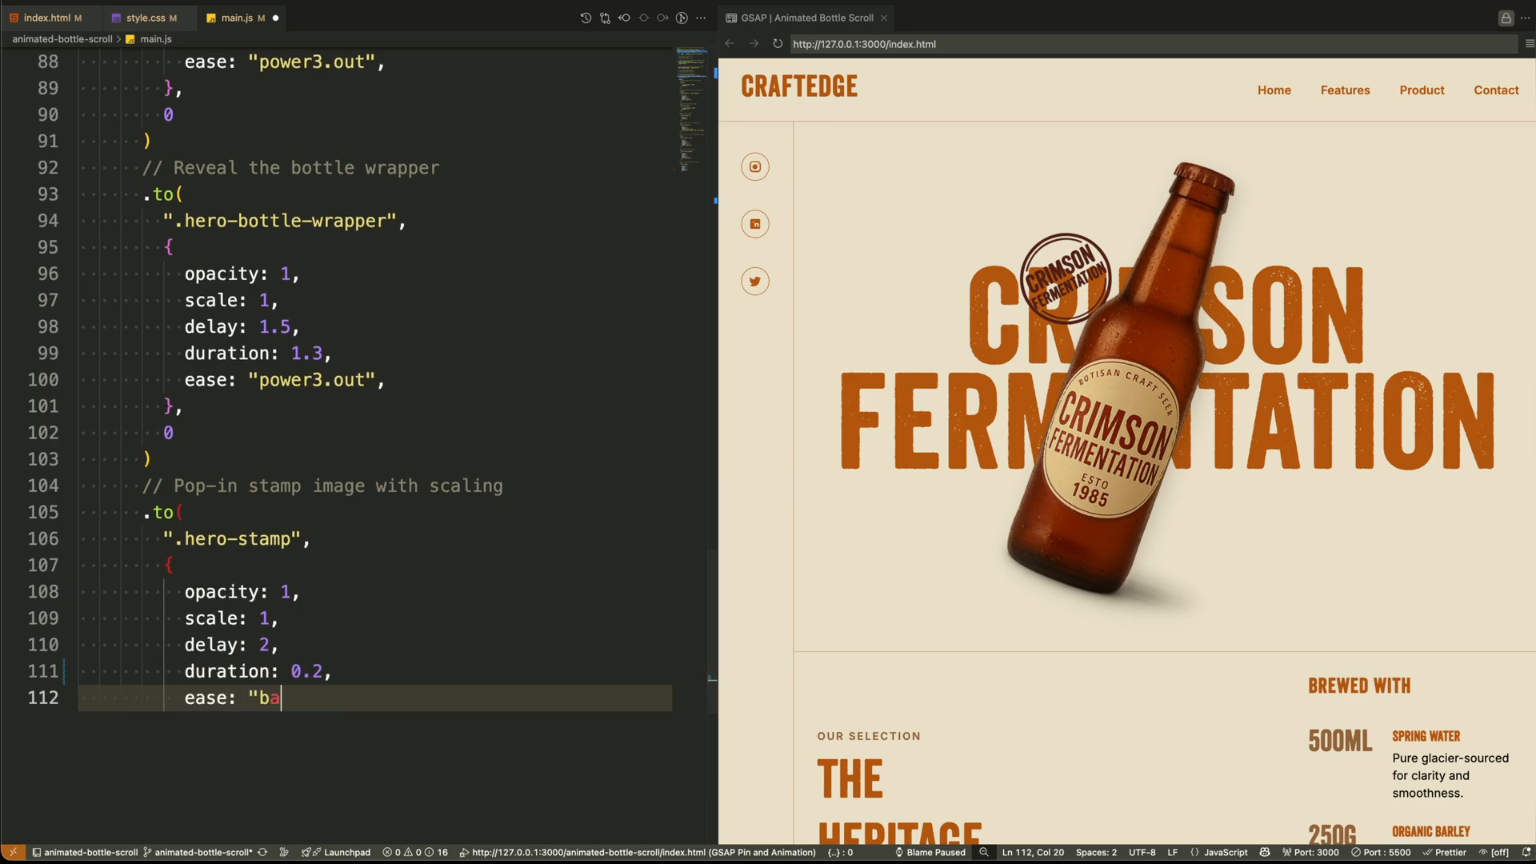
{"action": "type", "text": "ck.out(3)\","}
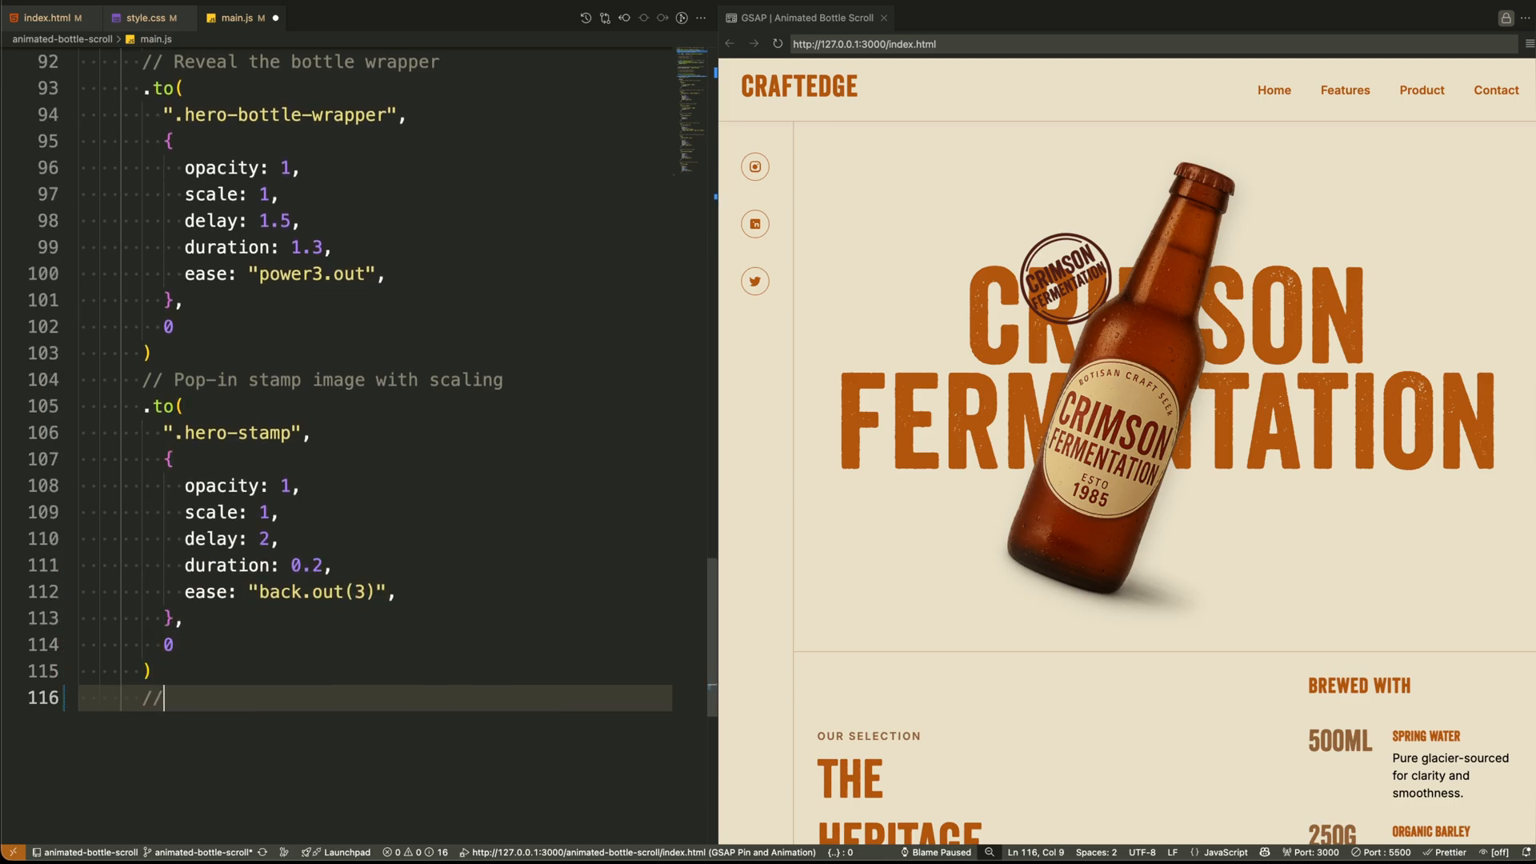
{"action": "type", "text": "Subtle vibration/bounce effect on the stamp"}
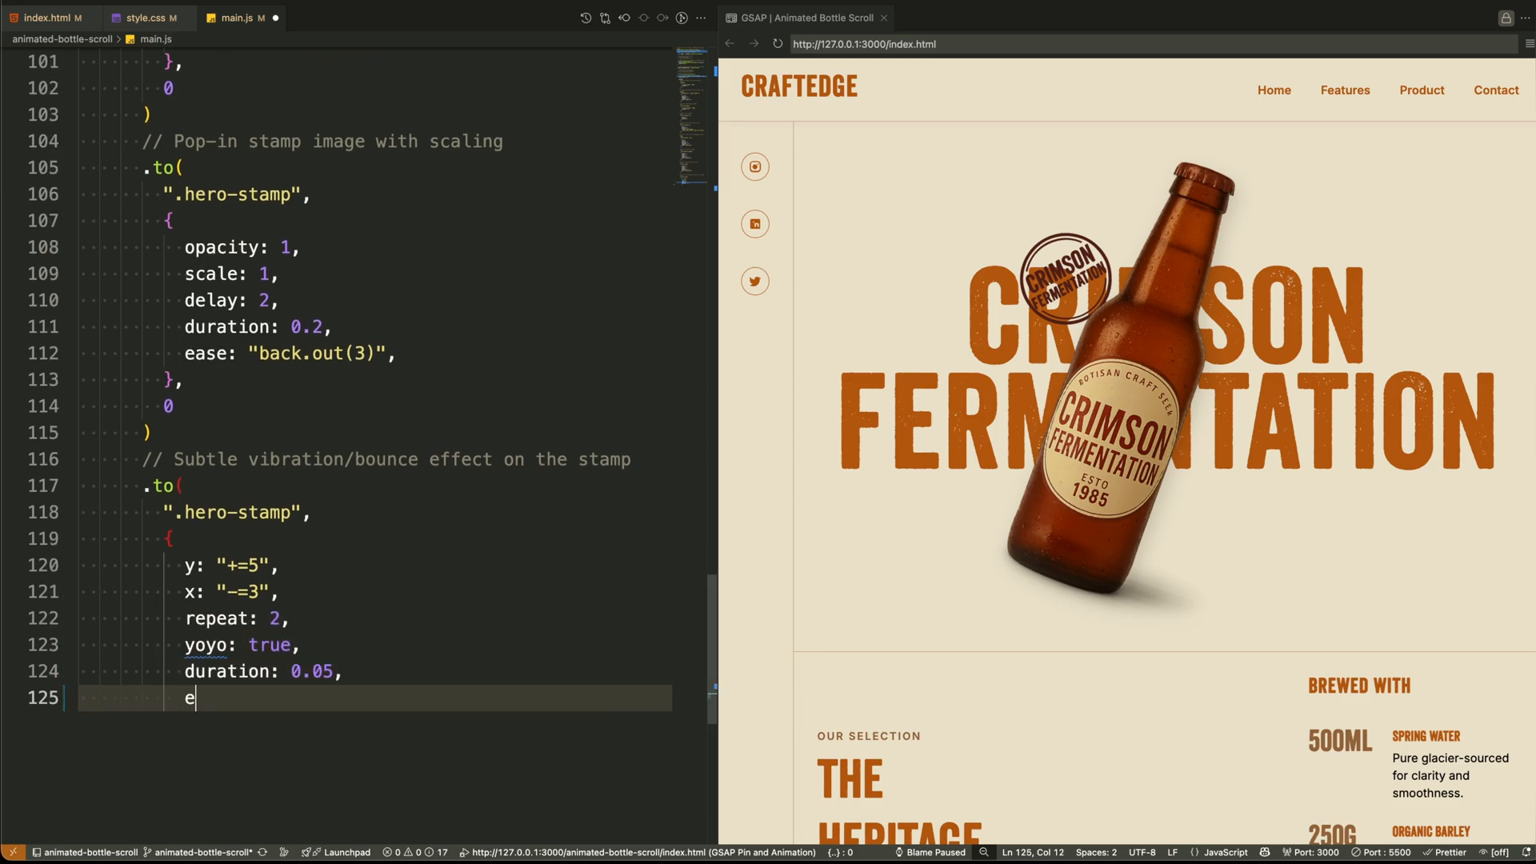
{"action": "type", "text": "ase: \"power1.inOut\","}
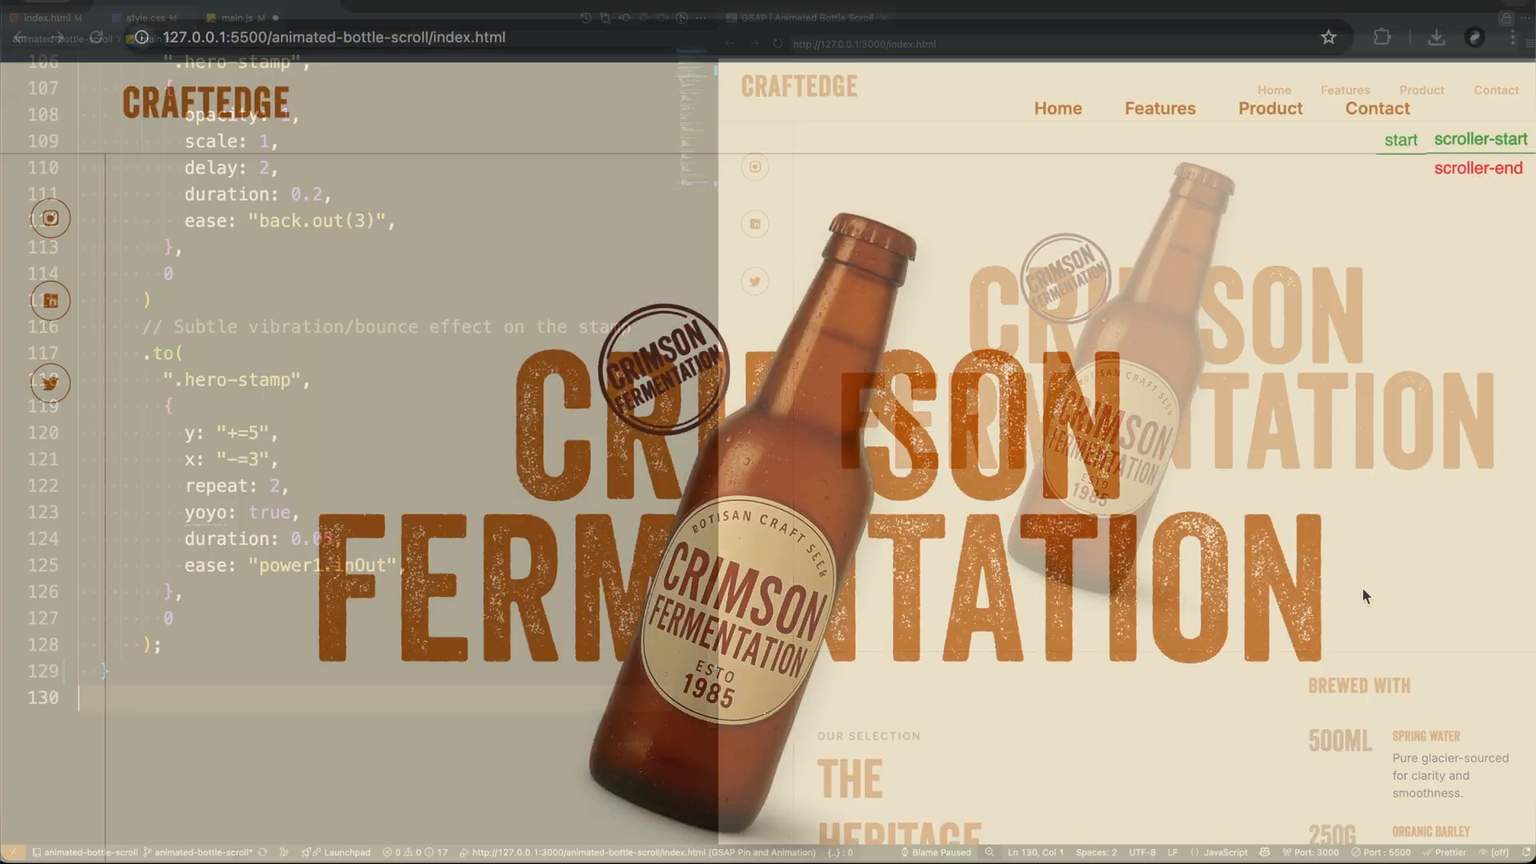
Step: Reload CraftEdge in Chrome to replay the intro, then scroll to The Heritage Line section
{"action": "left_click", "coordinate": [95, 37]}
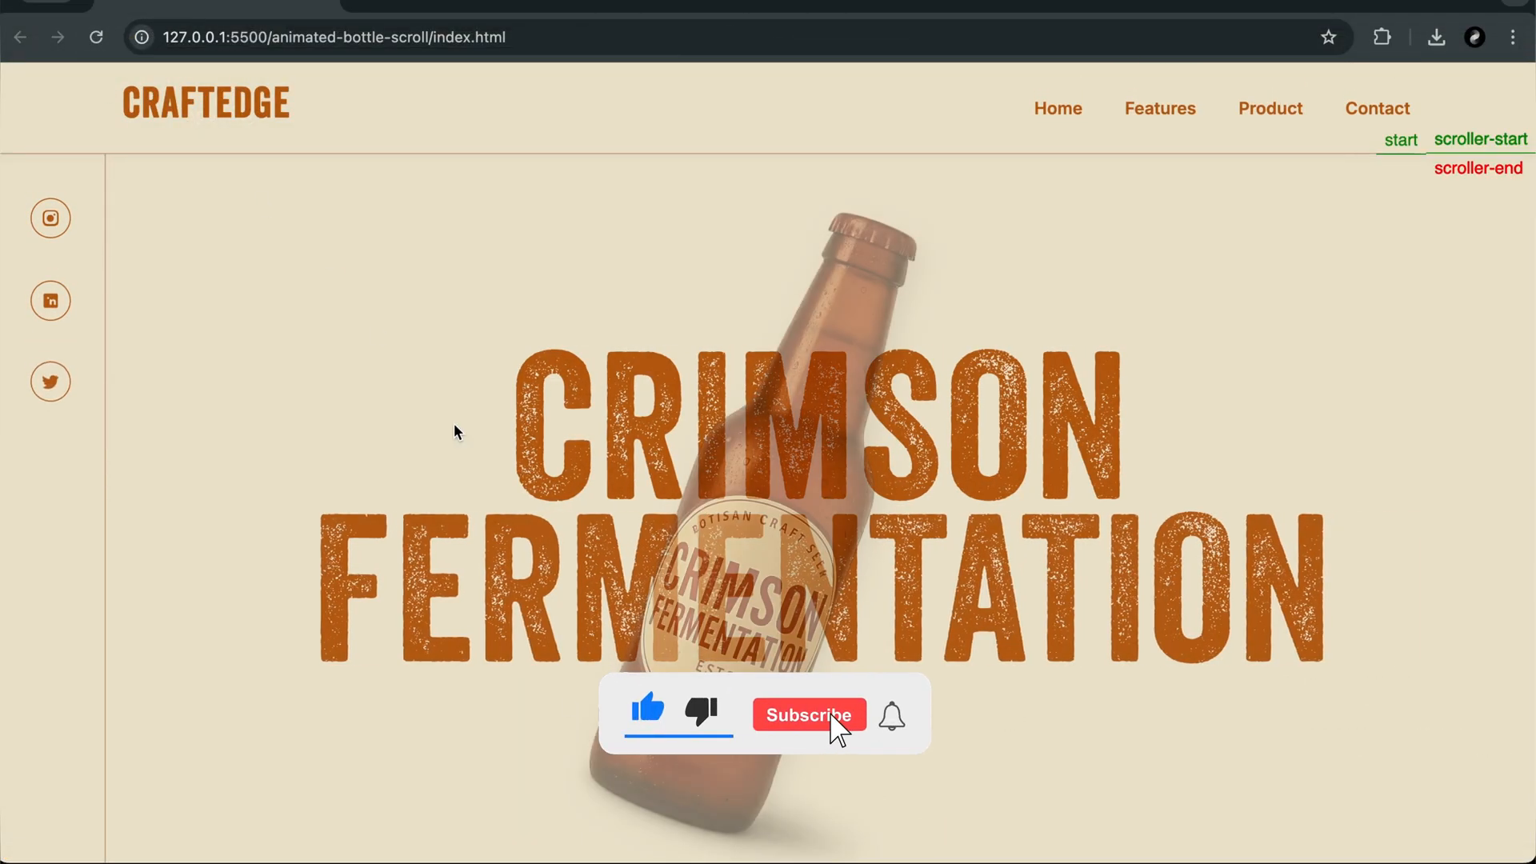
{"action": "left_click", "coordinate": [808, 715]}
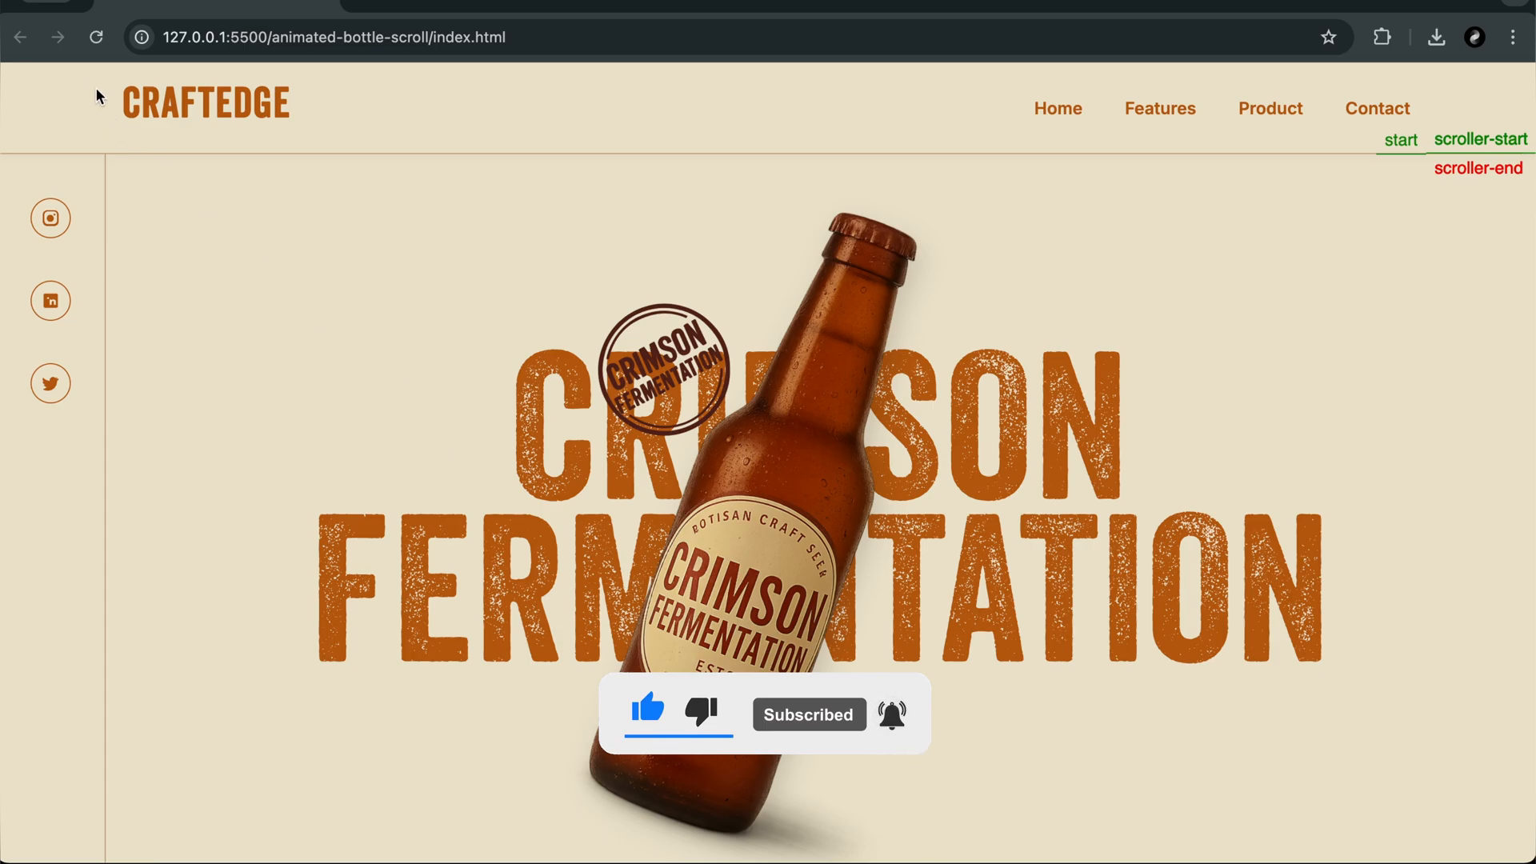
{"action": "scroll", "scroll_direction": "down", "scroll_amount": 3}
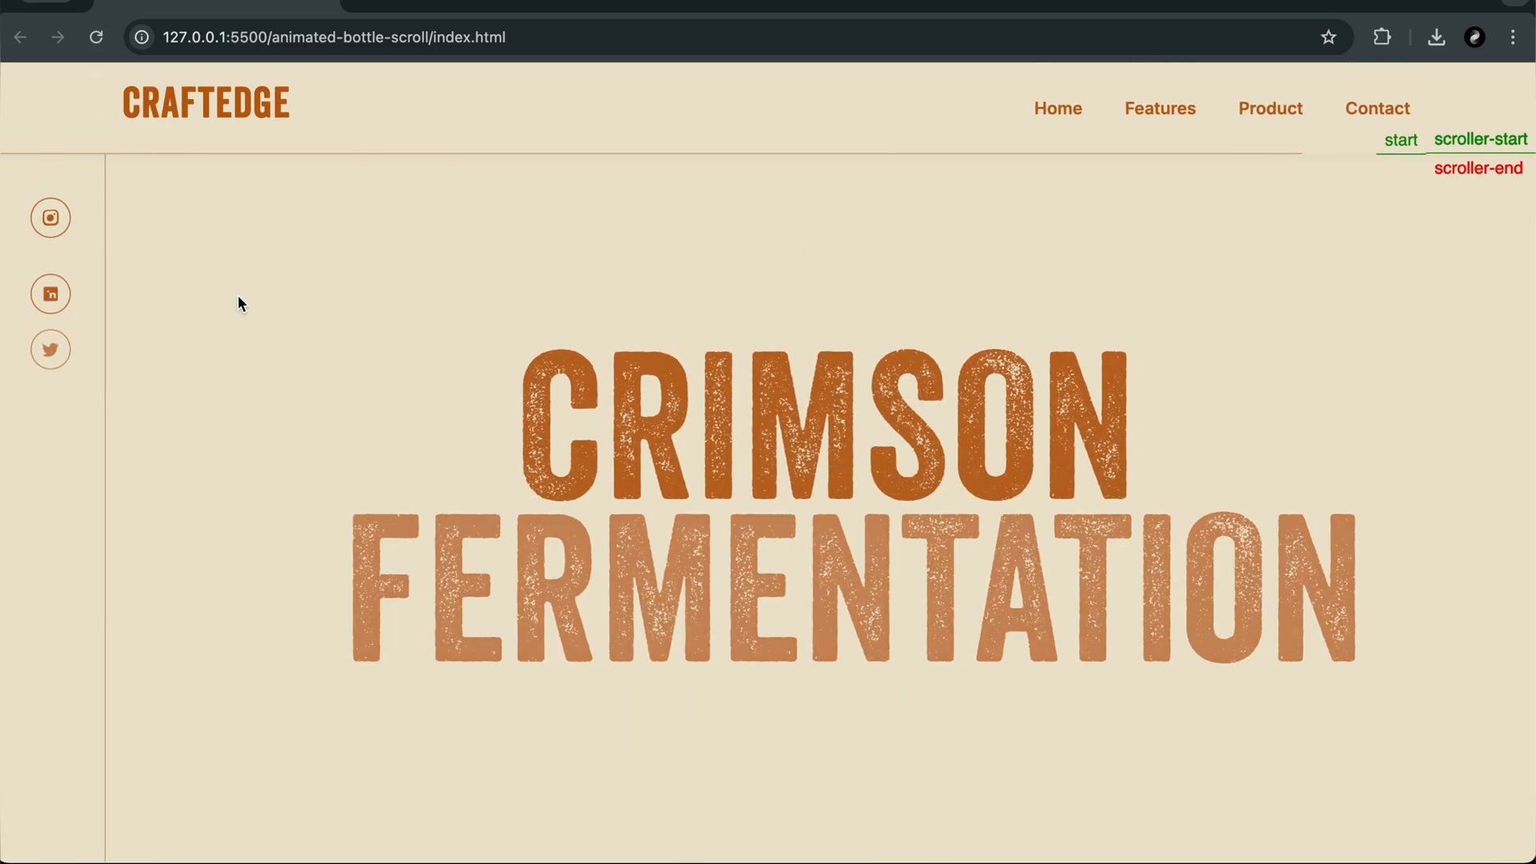
{"action": "scroll", "scroll_direction": "down", "scroll_amount": 3}
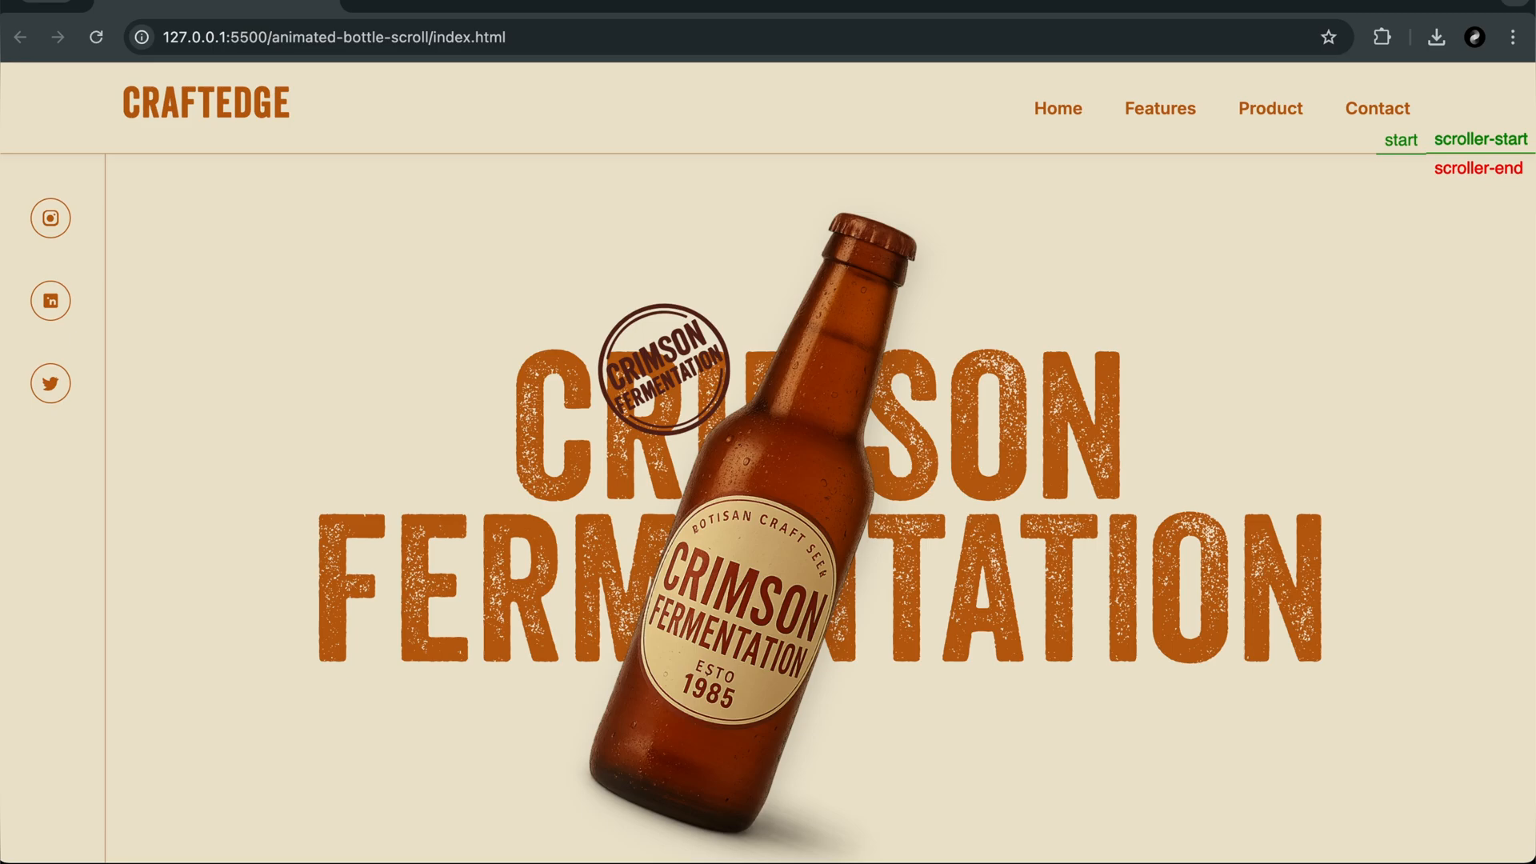
{"action": "scroll", "scroll_direction": "down", "scroll_amount": 3}
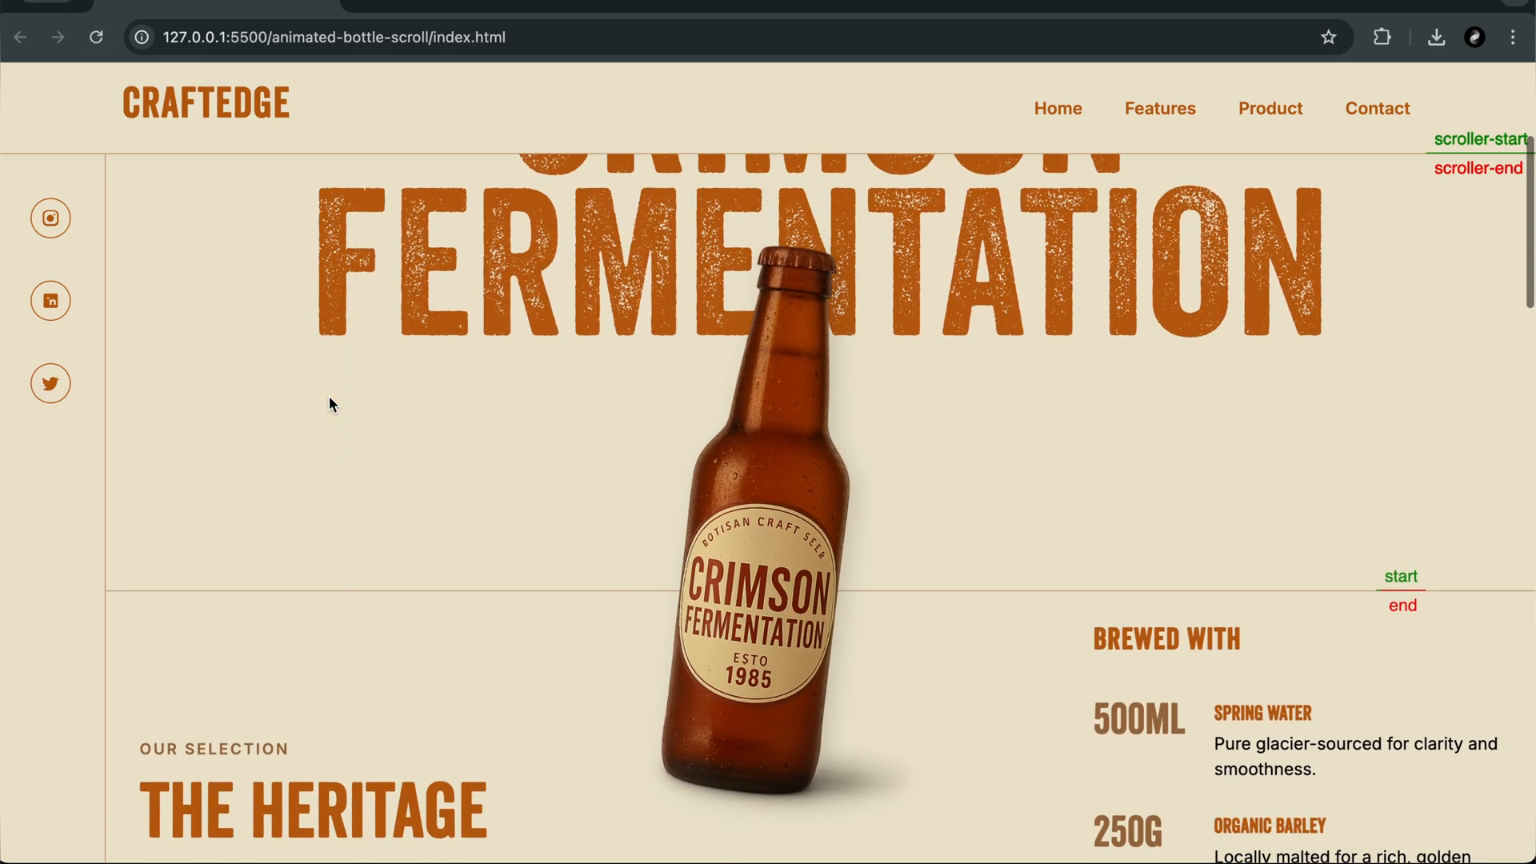
{"action": "scroll", "scroll_direction": "down", "scroll_amount": 3}
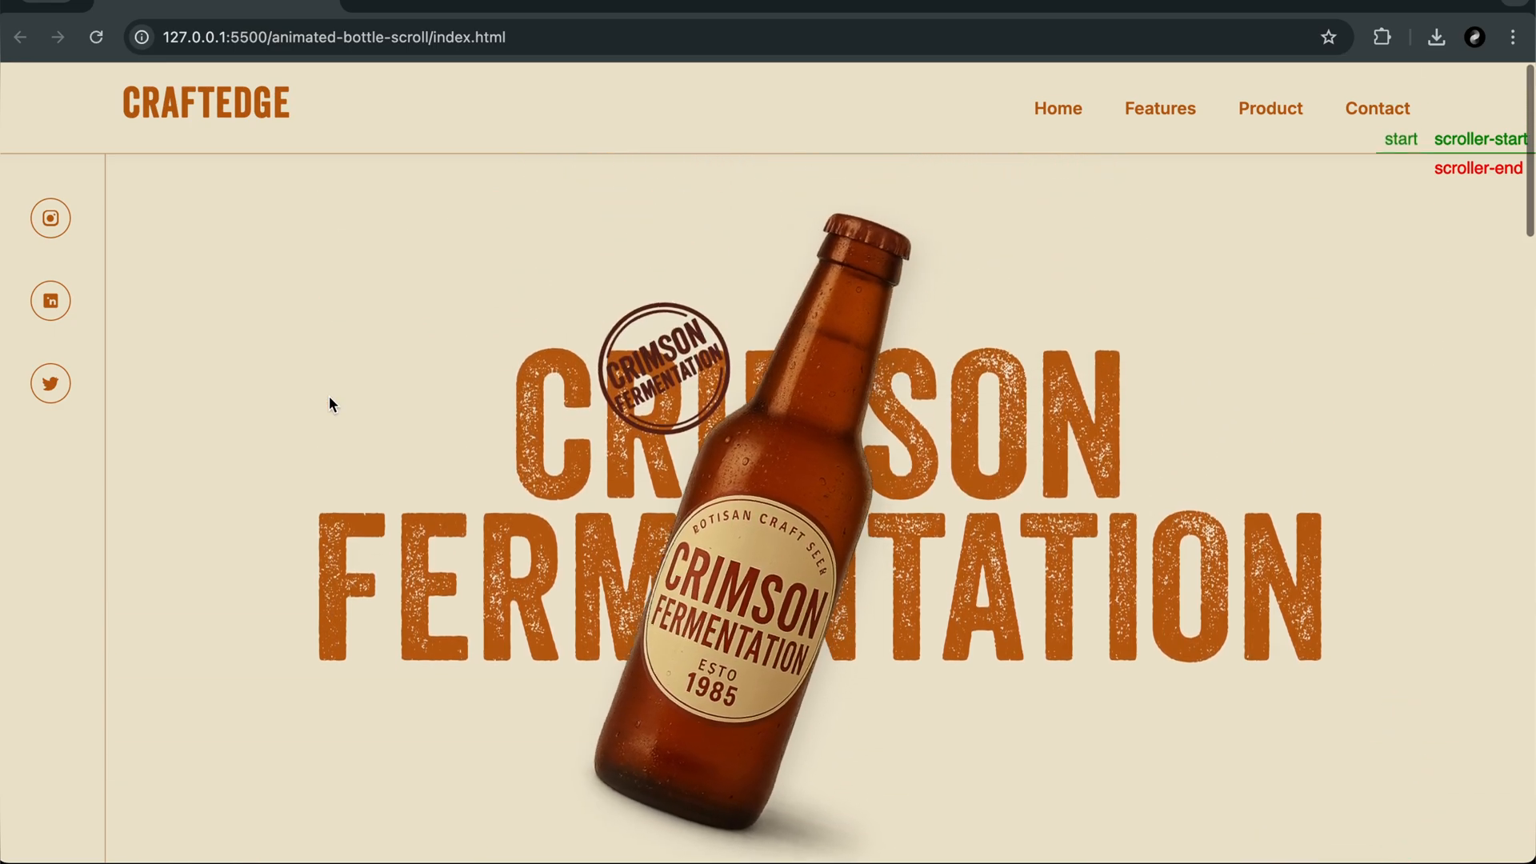
{"action": "scroll", "scroll_direction": "down", "scroll_amount": 3}
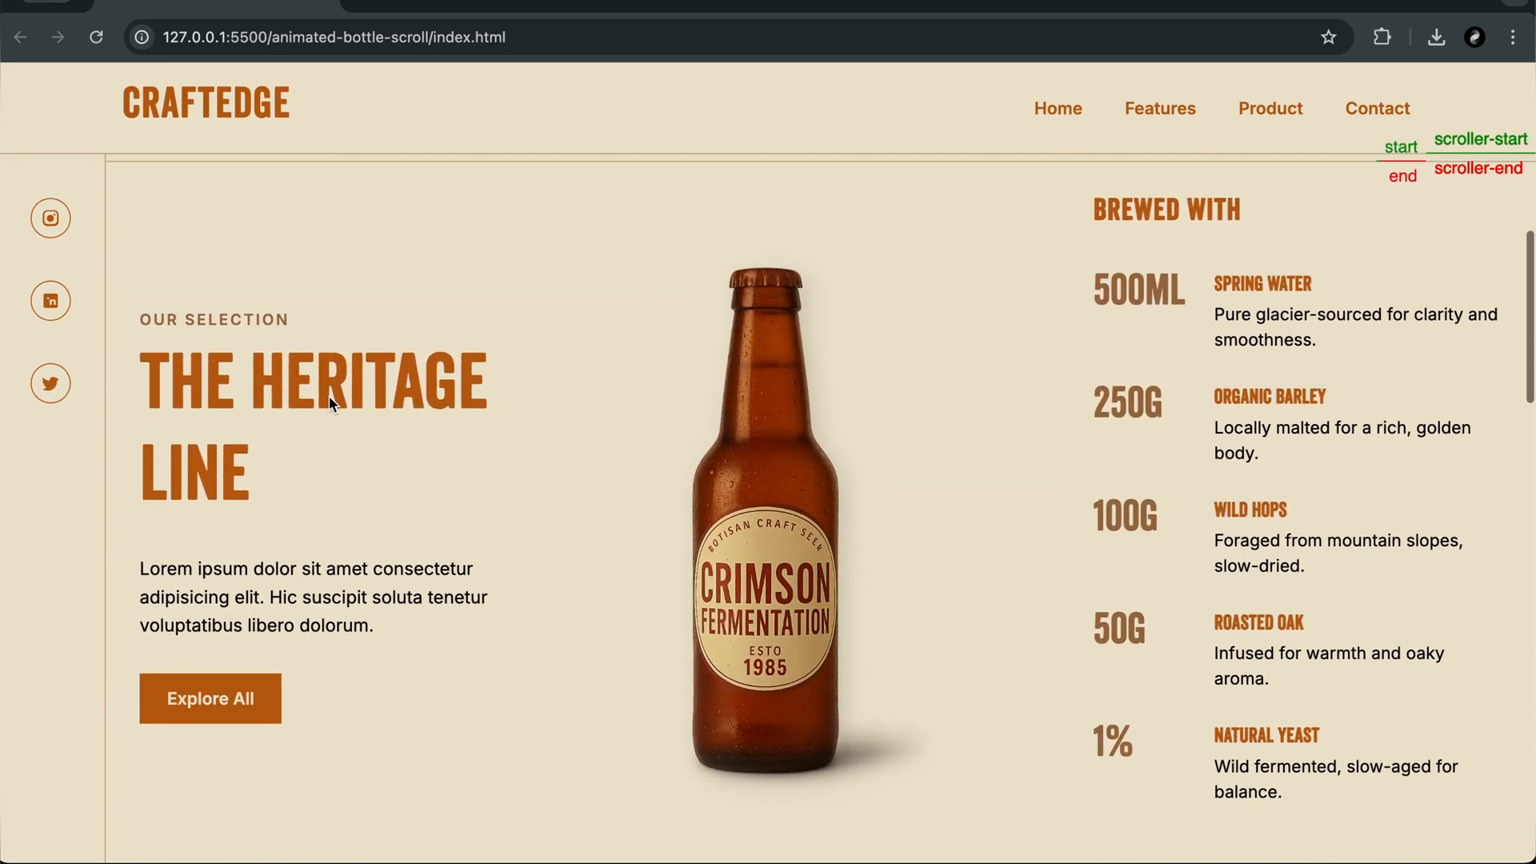
{"action": "scroll", "scroll_direction": "down", "scroll_amount": 3}
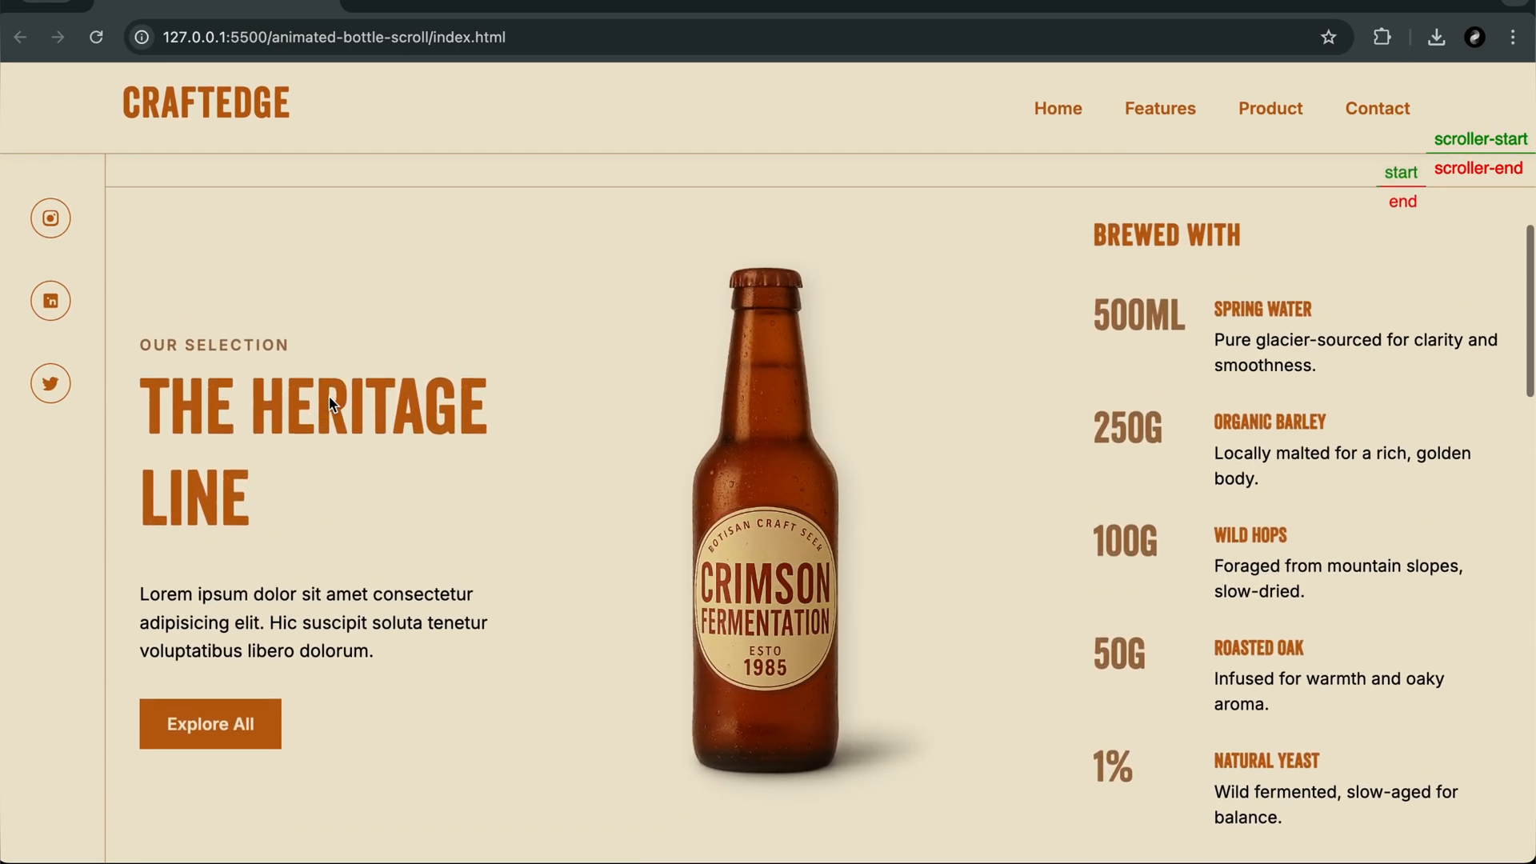
{"action": "scroll", "scroll_direction": "down", "scroll_amount": 3}
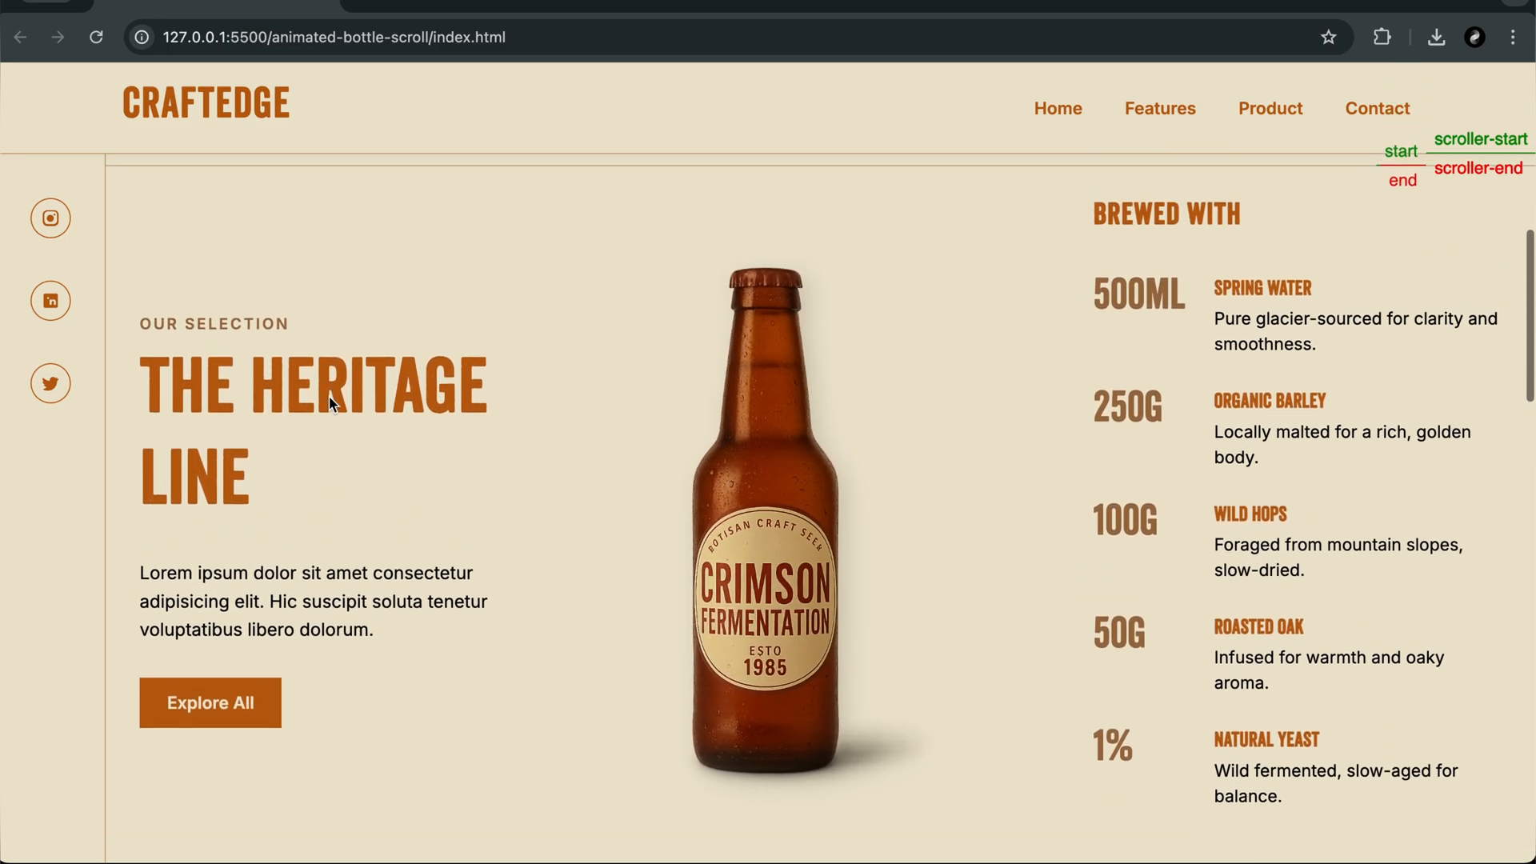